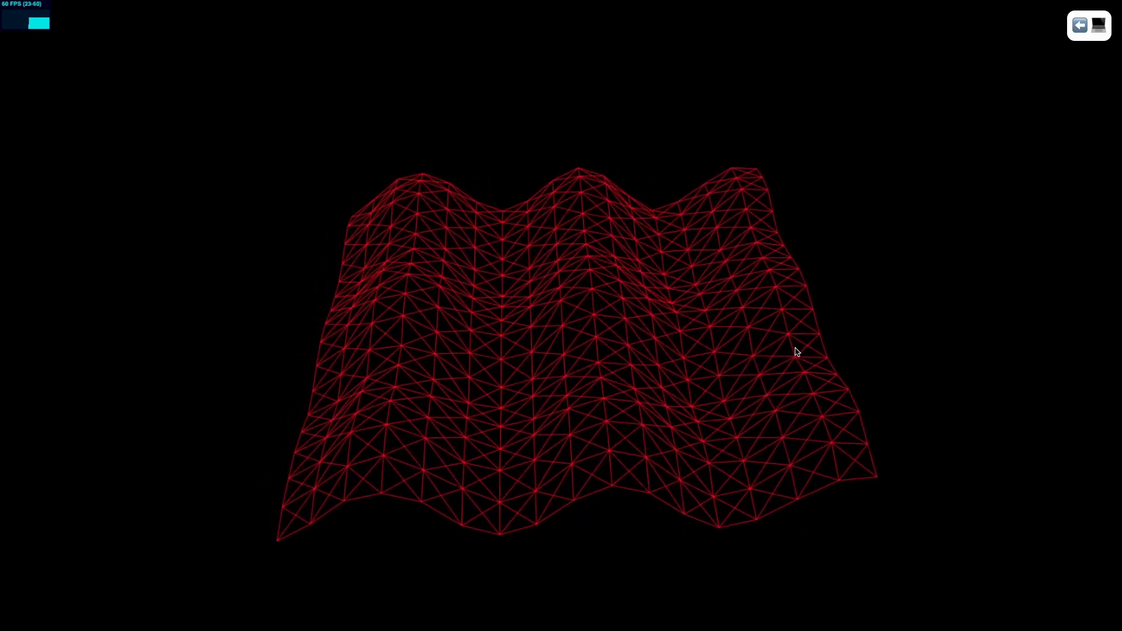
Step: Switch the demo to code view, step through the examples, and return to the rotating-cube snippet
click(1089, 25)
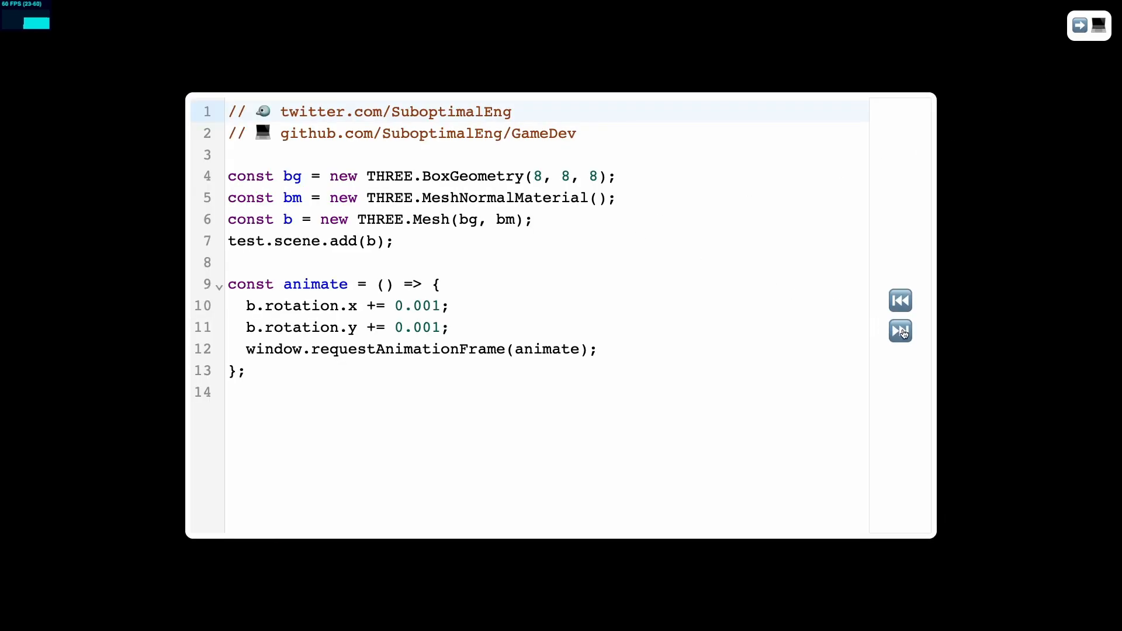
click(899, 331)
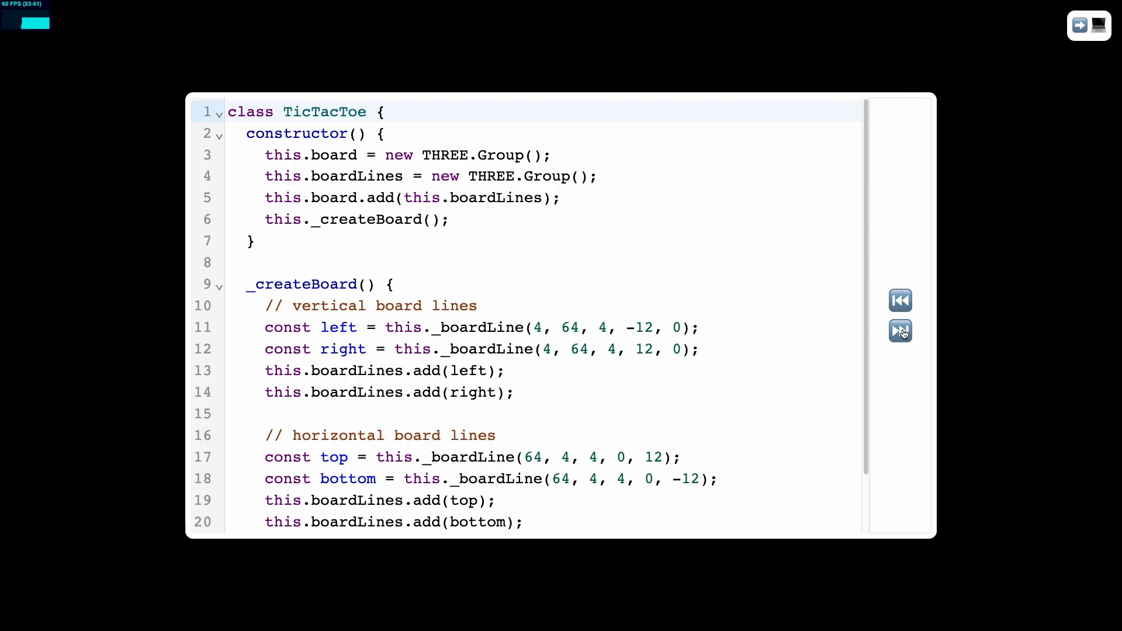
click(899, 300)
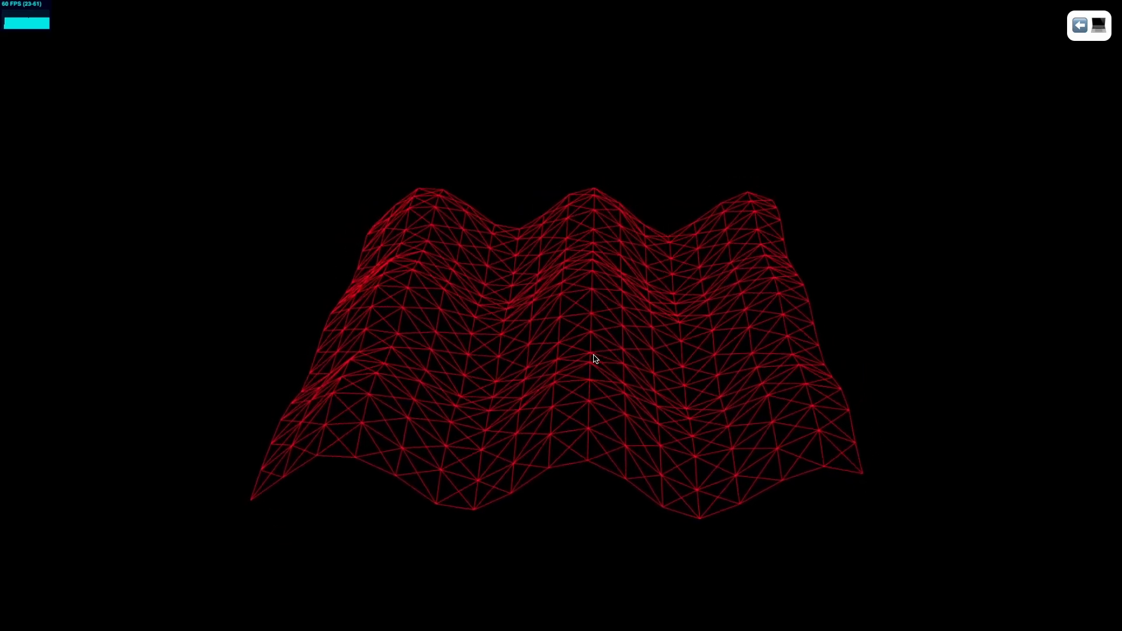
click(1088, 25)
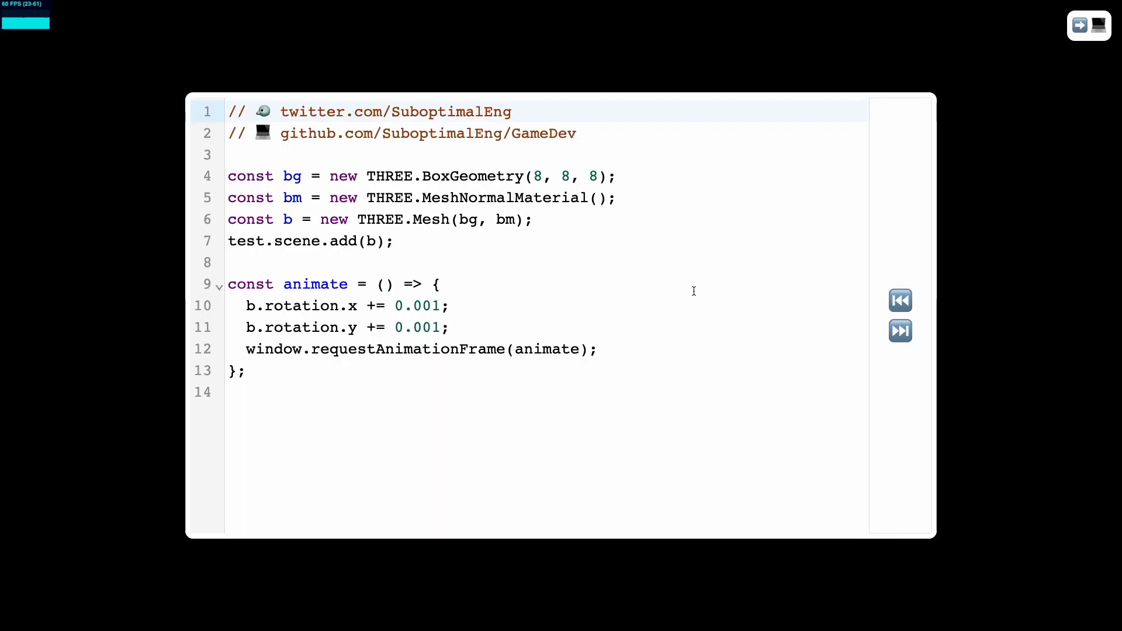
mouse_move(899, 331)
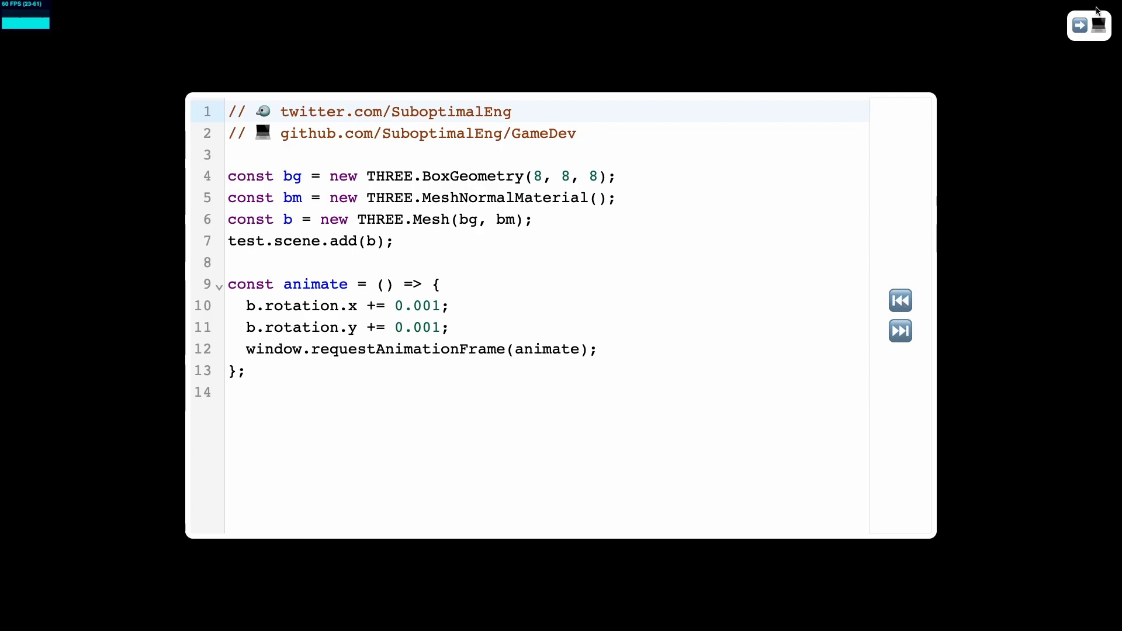
click(1089, 25)
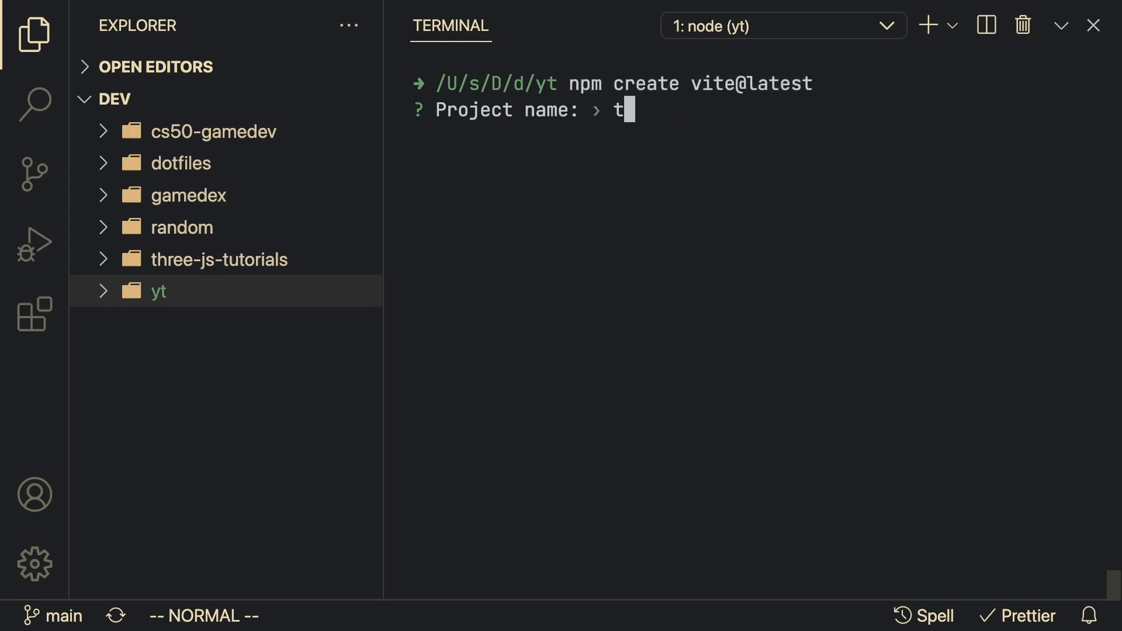
Step: Name the new Vite project 'three-setup' and choose React as the framework
text(hree-s)
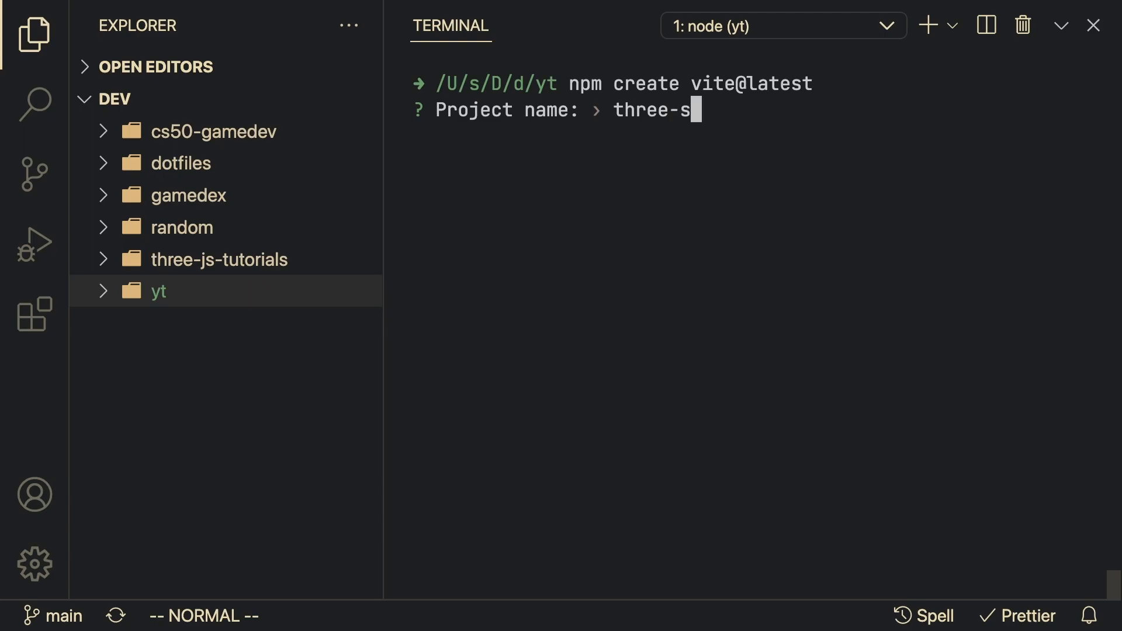
key(Enter)
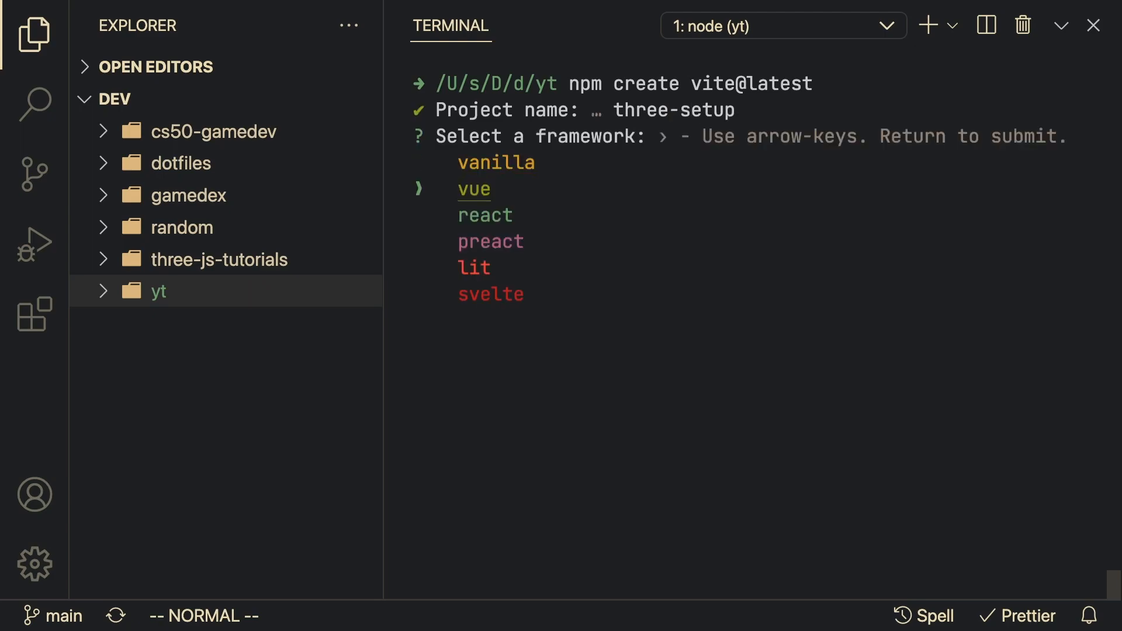
key(Return)
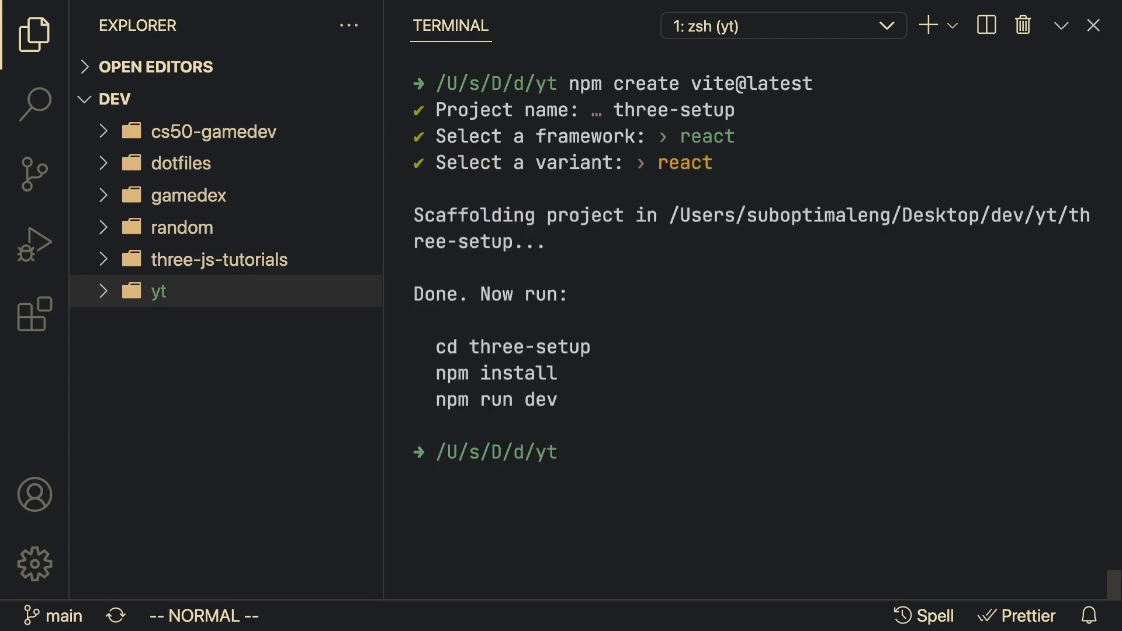
Step: Move into the three-setup folder and start the dev server with npm run dev
text(cd three-setup/)
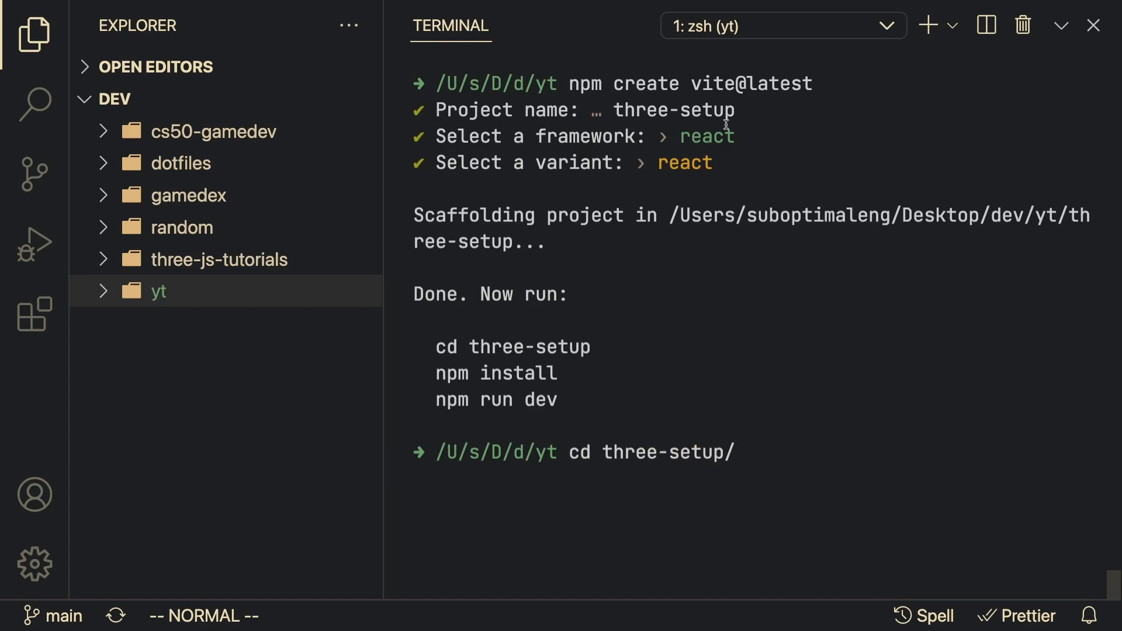
drag(435, 373, 562, 399)
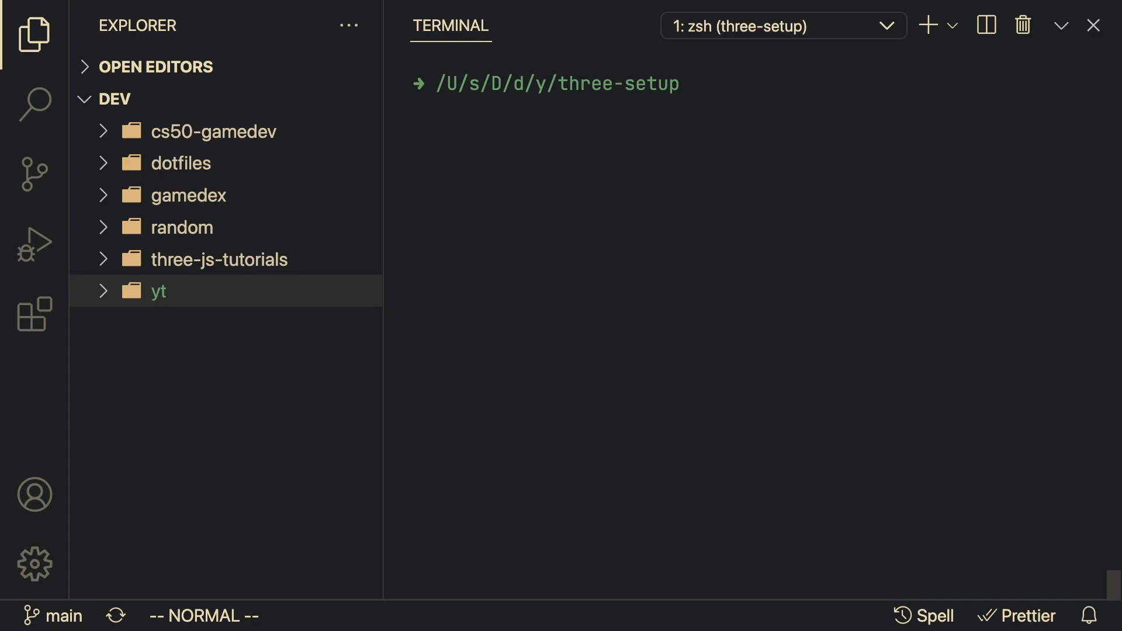
text(npm run dev)
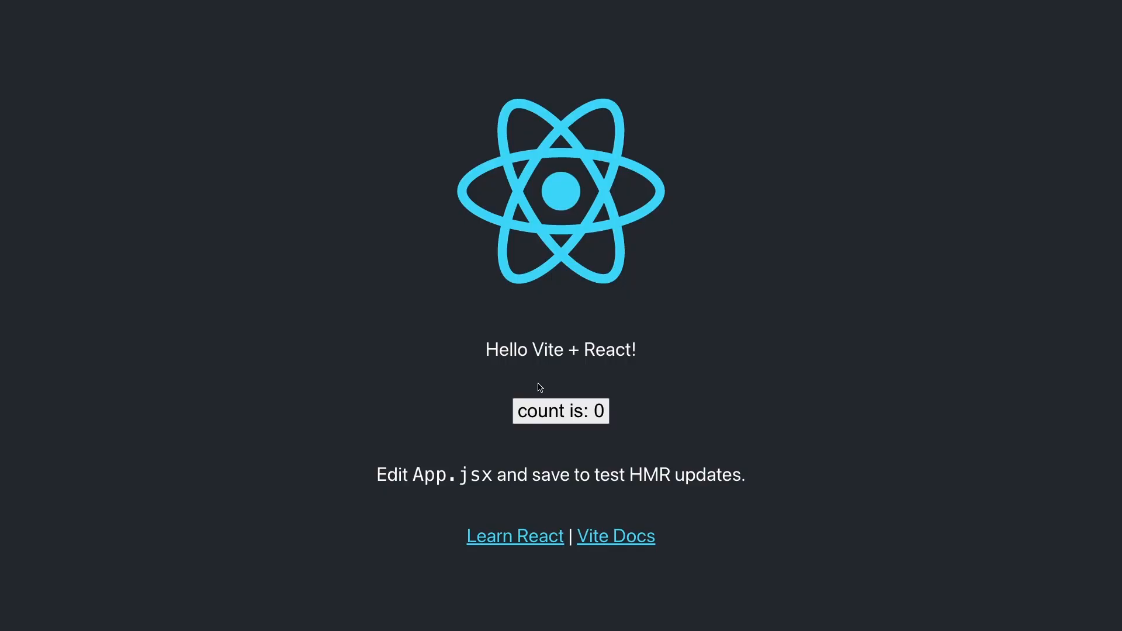
mouse_move(534, 211)
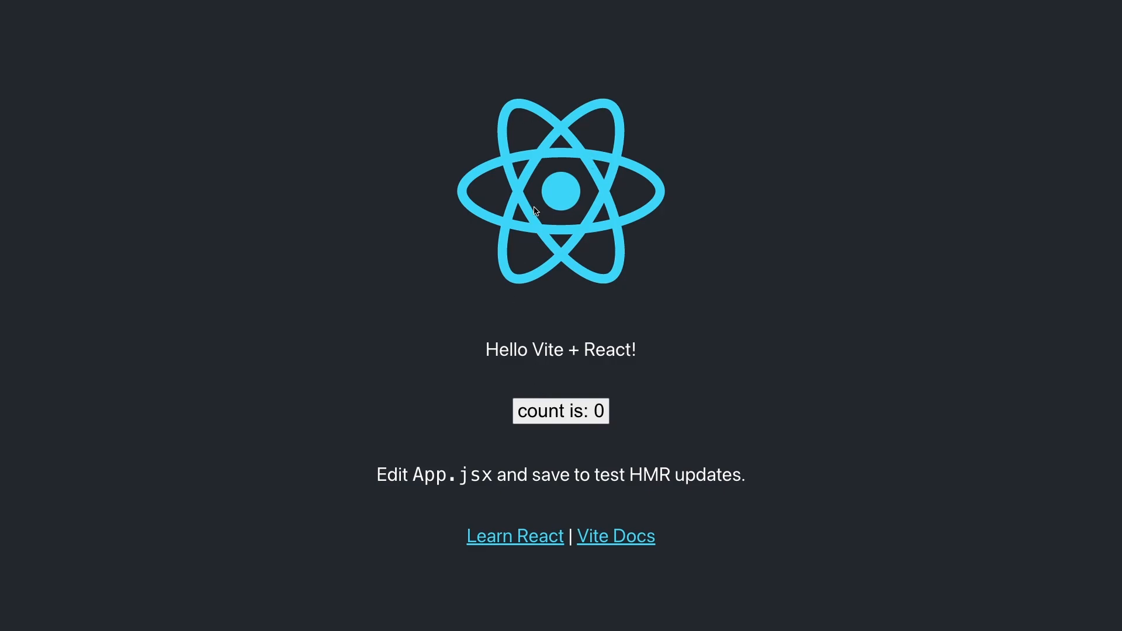
mouse_move(538, 303)
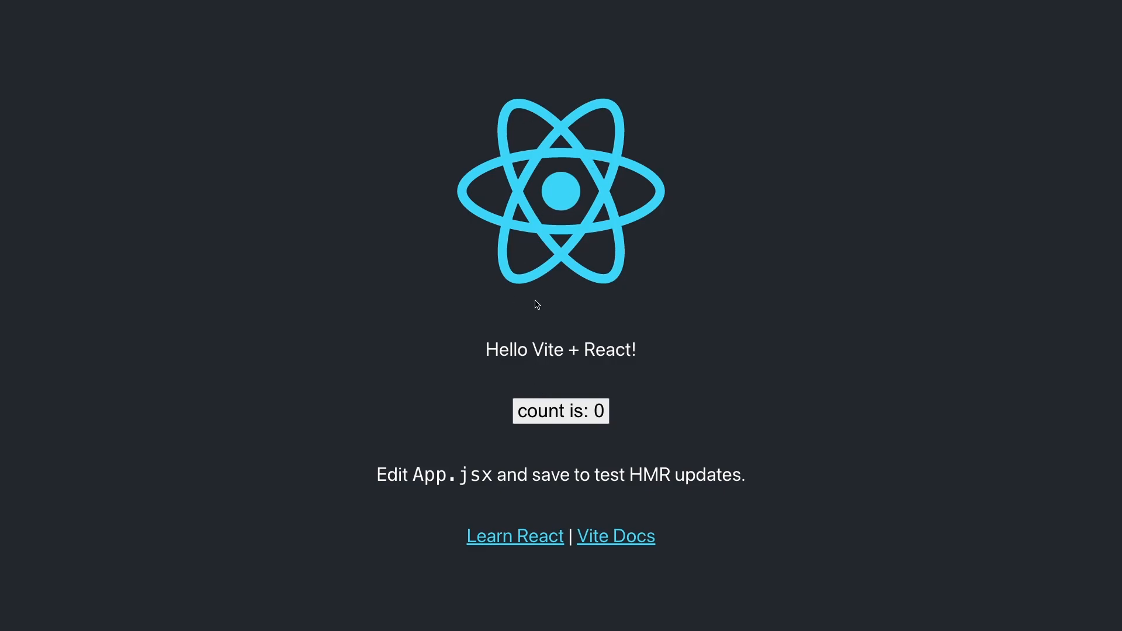
mouse_move(579, 239)
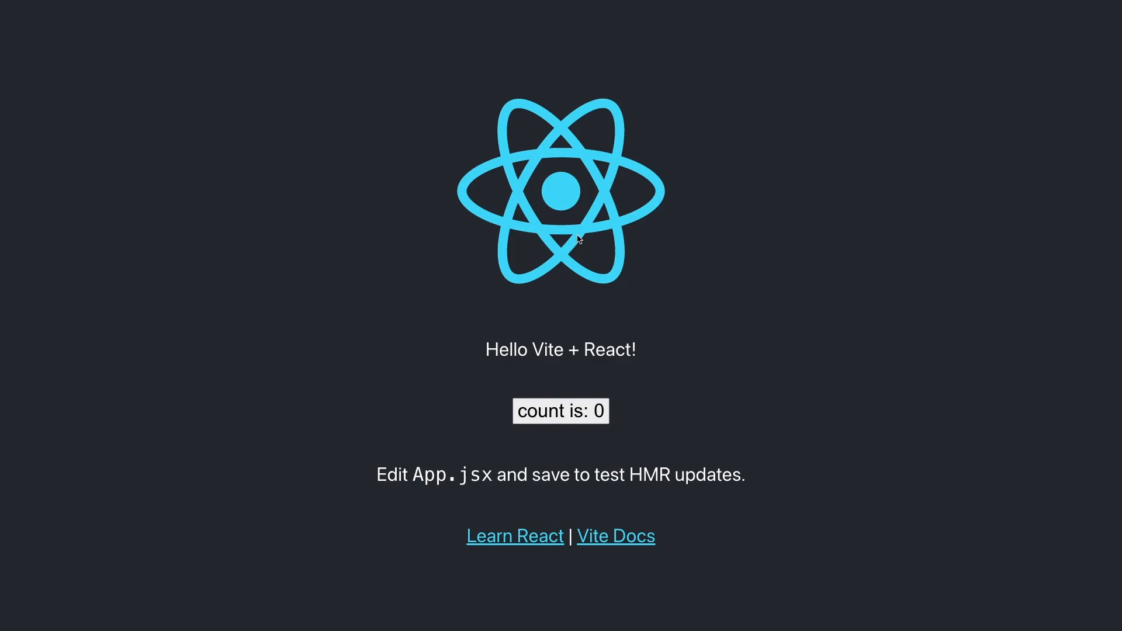
mouse_move(495, 216)
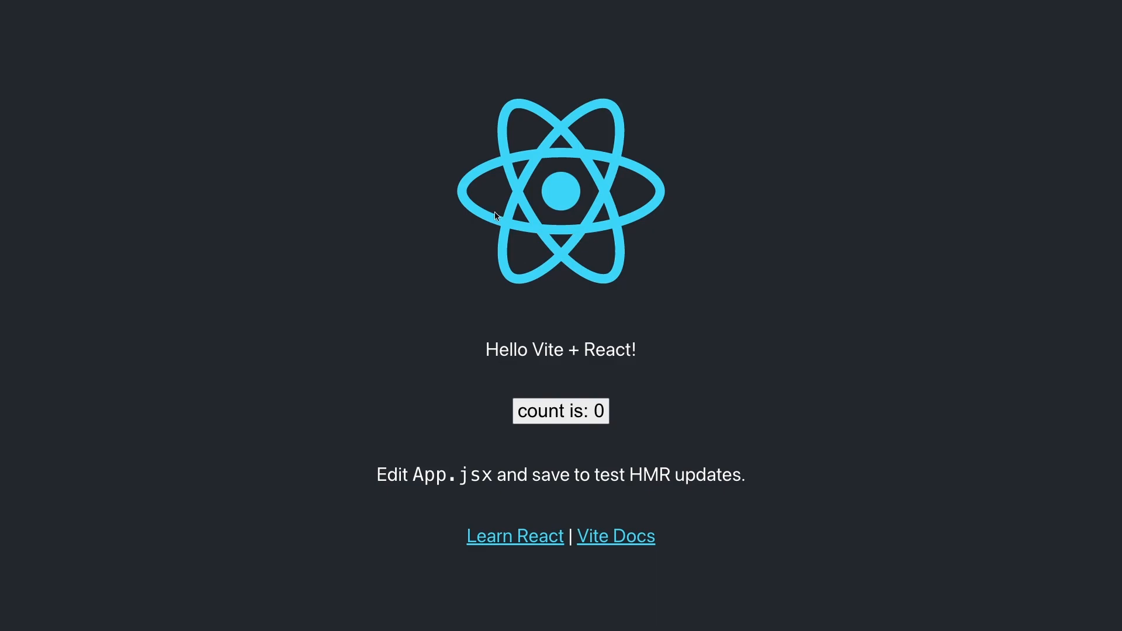
mouse_move(599, 287)
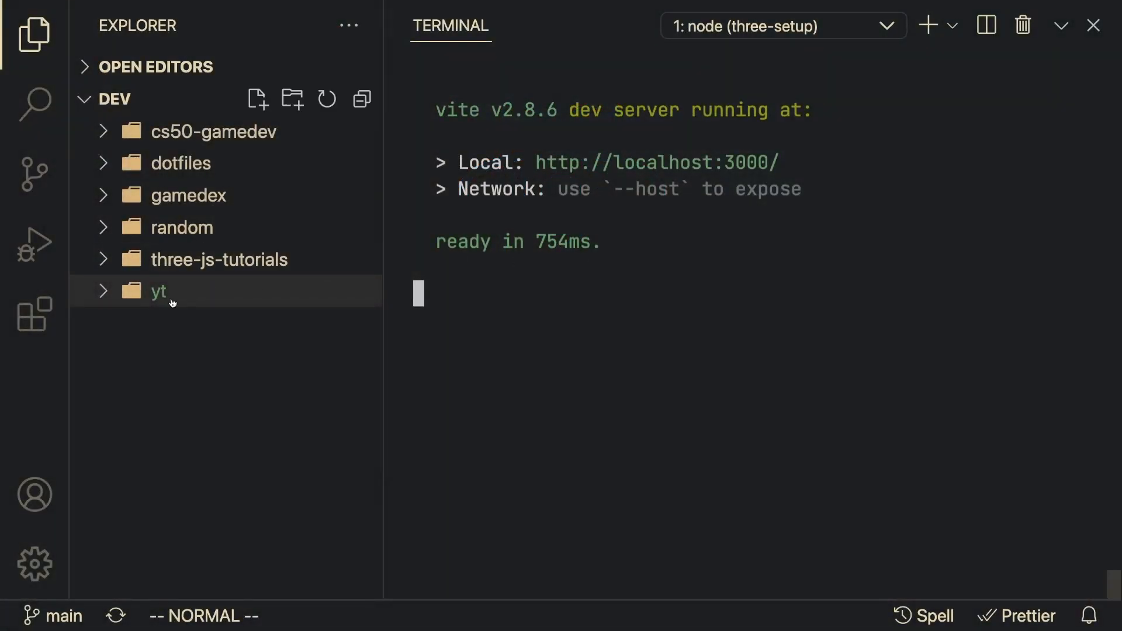
Step: Trash logo.svg from three-setup/src and delete the header markup in App.jsx
click(158, 291)
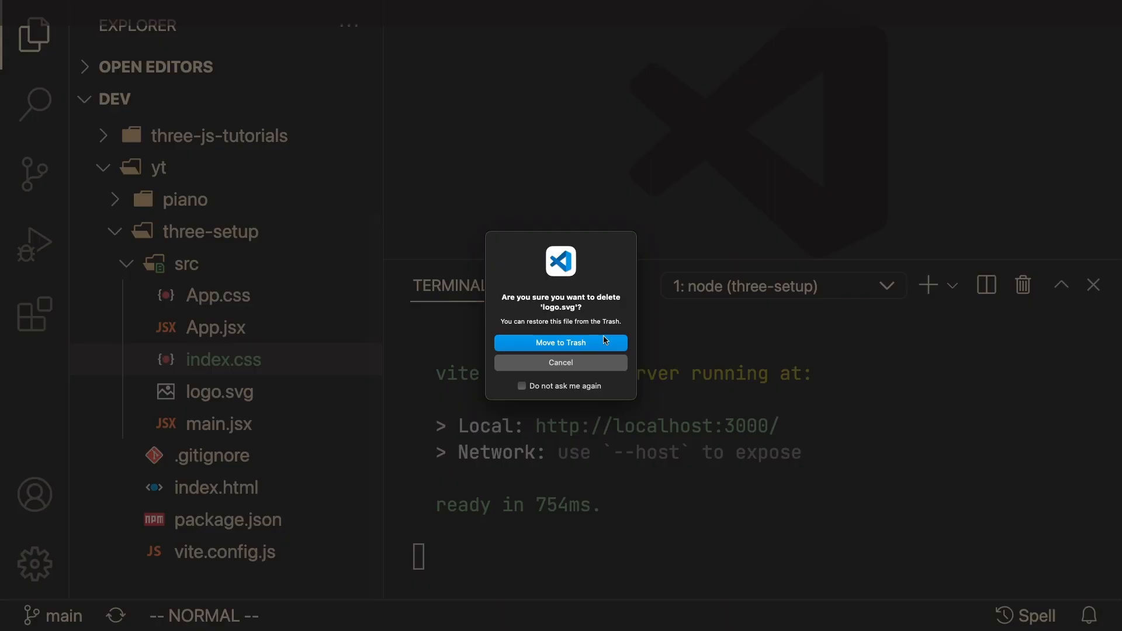
click(561, 342)
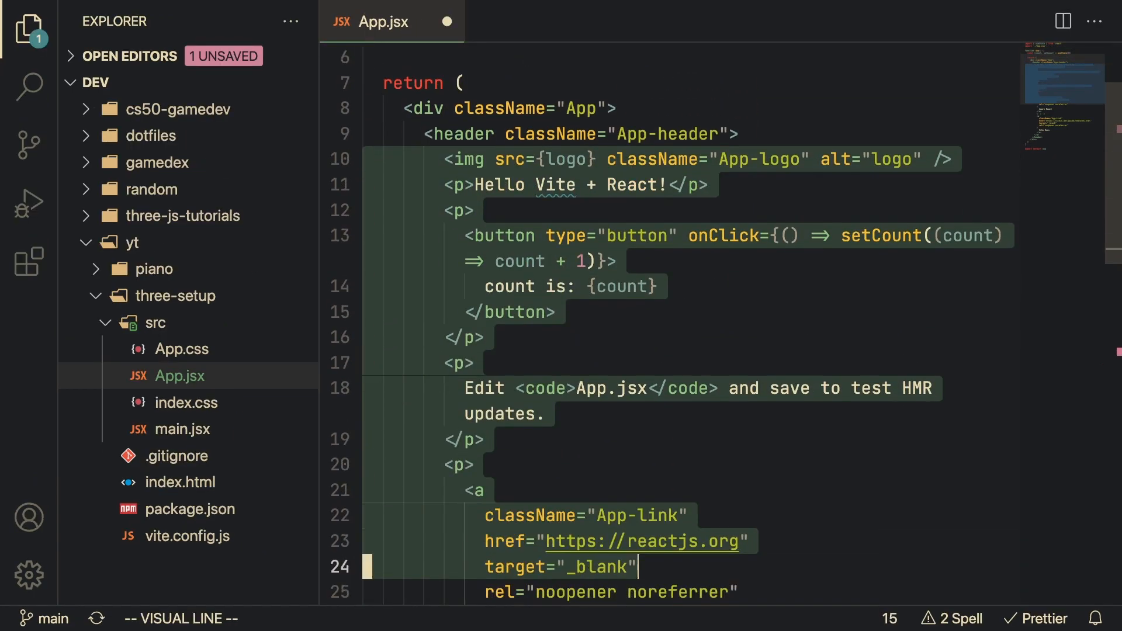
key(d)
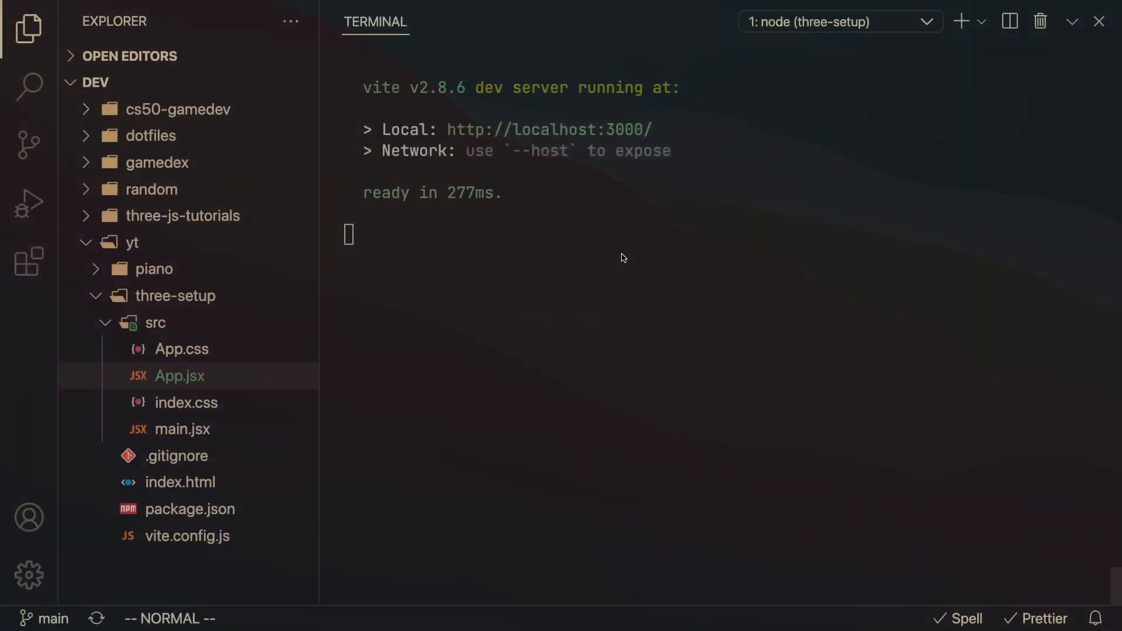
Step: Add the Tailwind CDN script to index.html and class 'font-bold text-6xl' in App.jsx
click(181, 482)
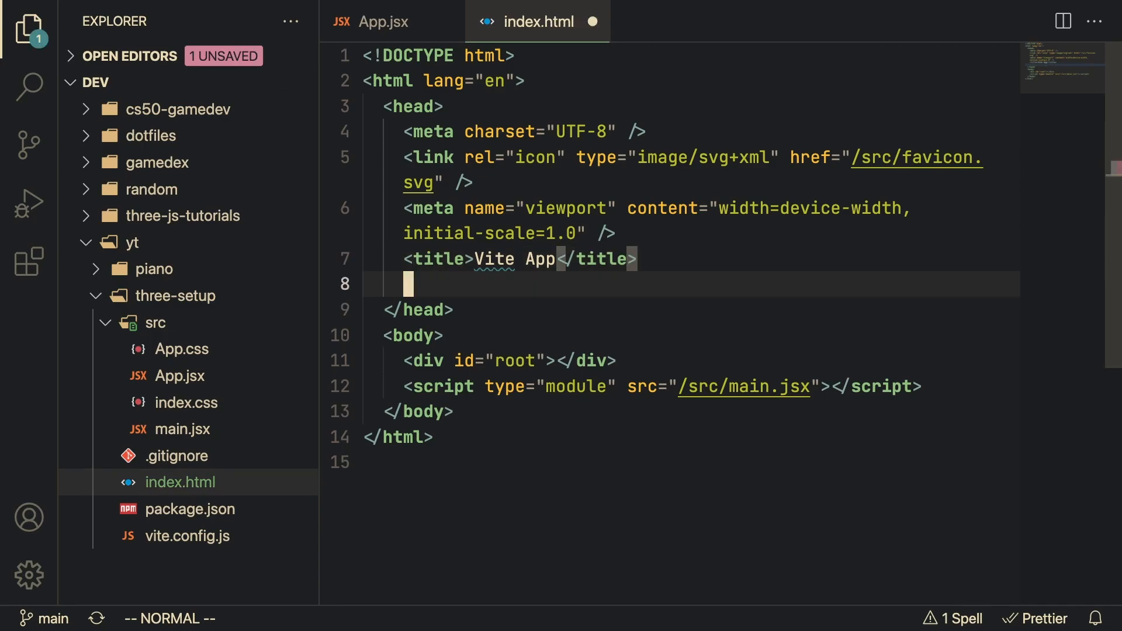
text(<script src="https://cdn.tailwindcss.com"></script>)
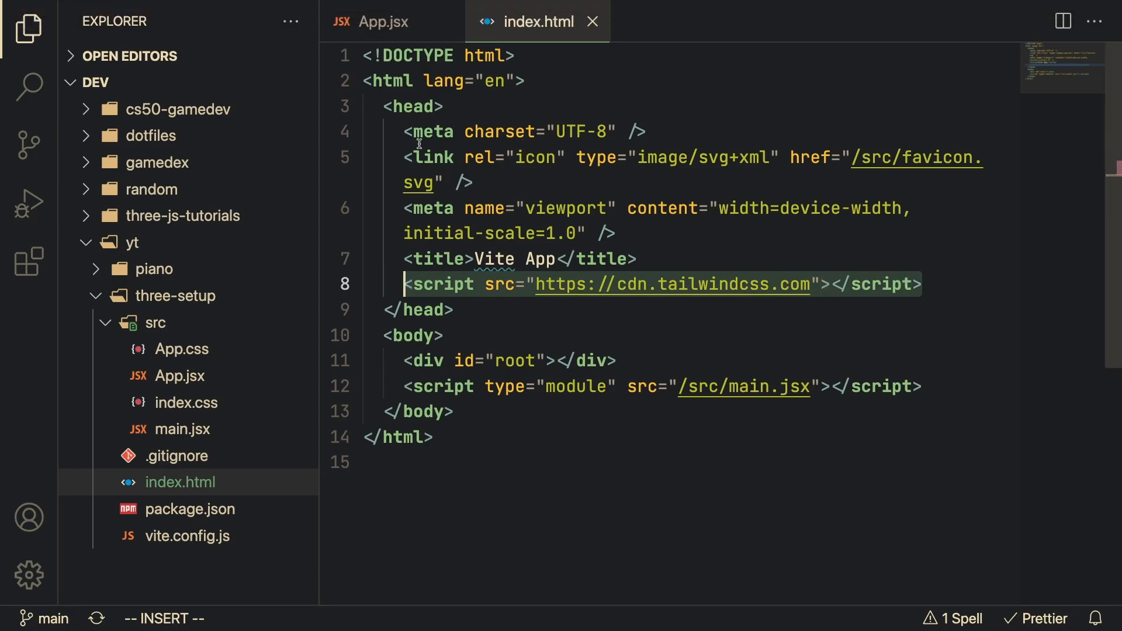
click(383, 22)
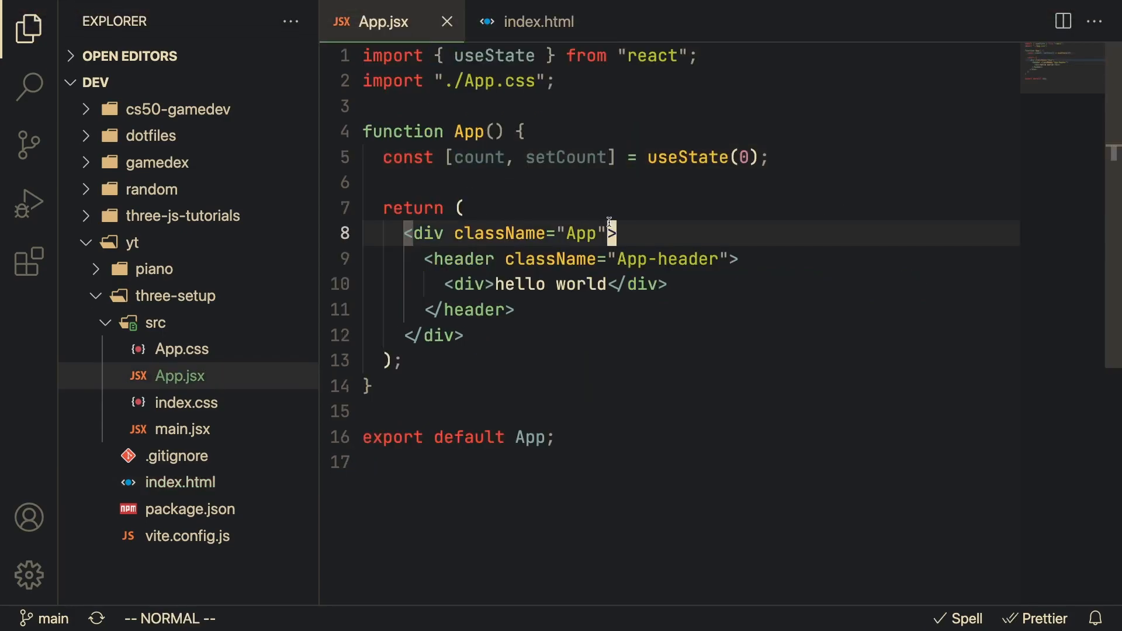
text(class="font-bold text-6xl")
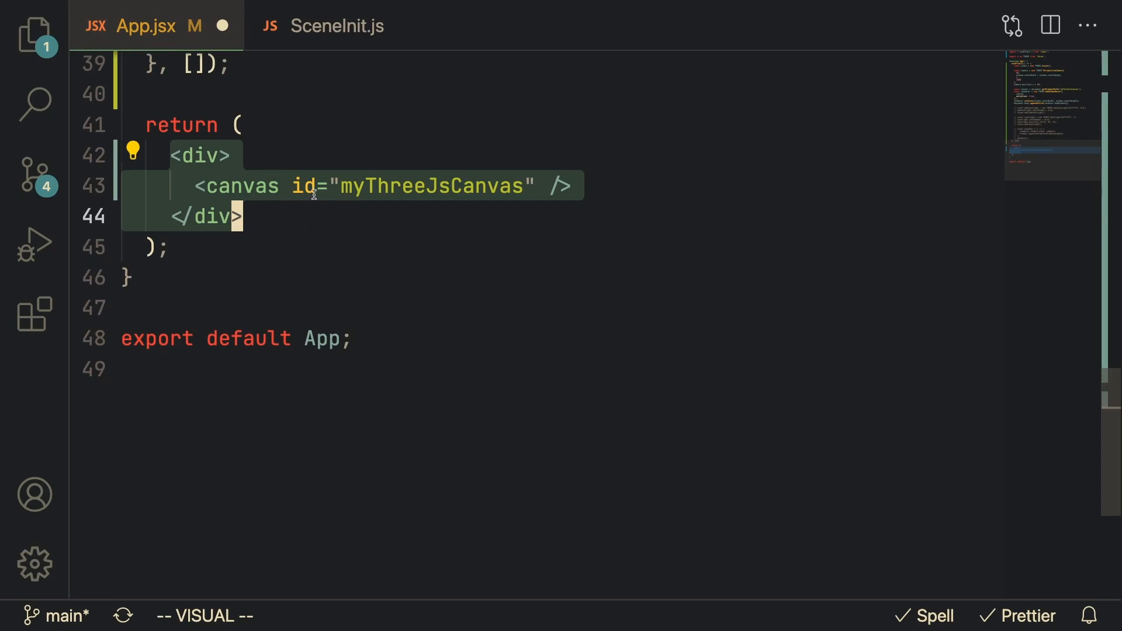
Step: Import THREE and useEffect, create the scene in useEffect, and render canvas myThreeJsCanvas
key(Escape)
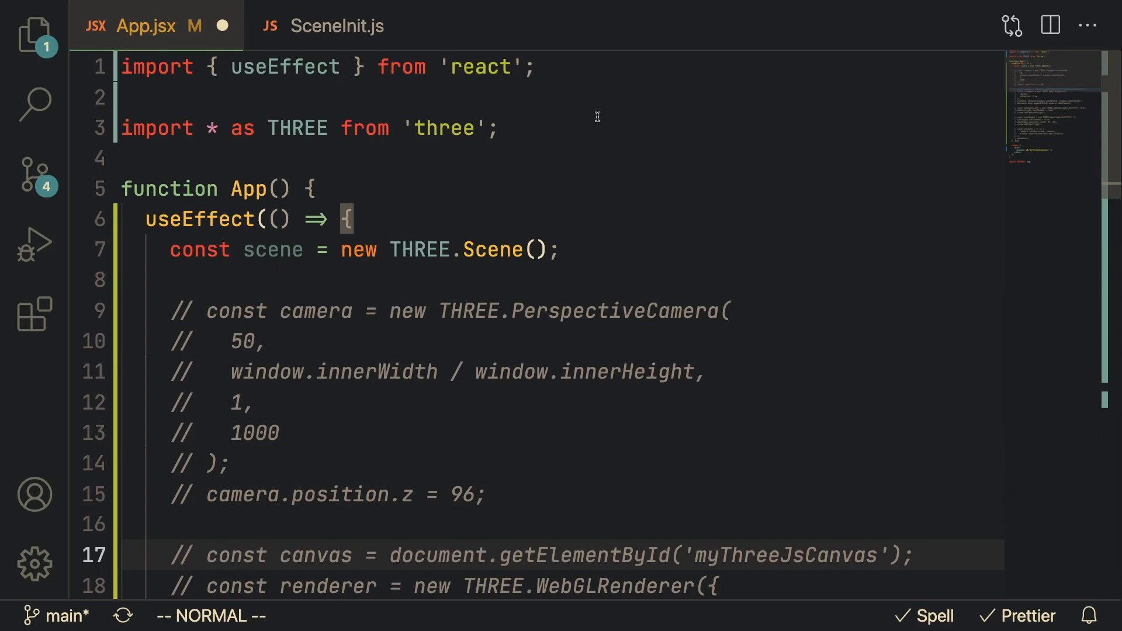
mouse_move(283, 66)
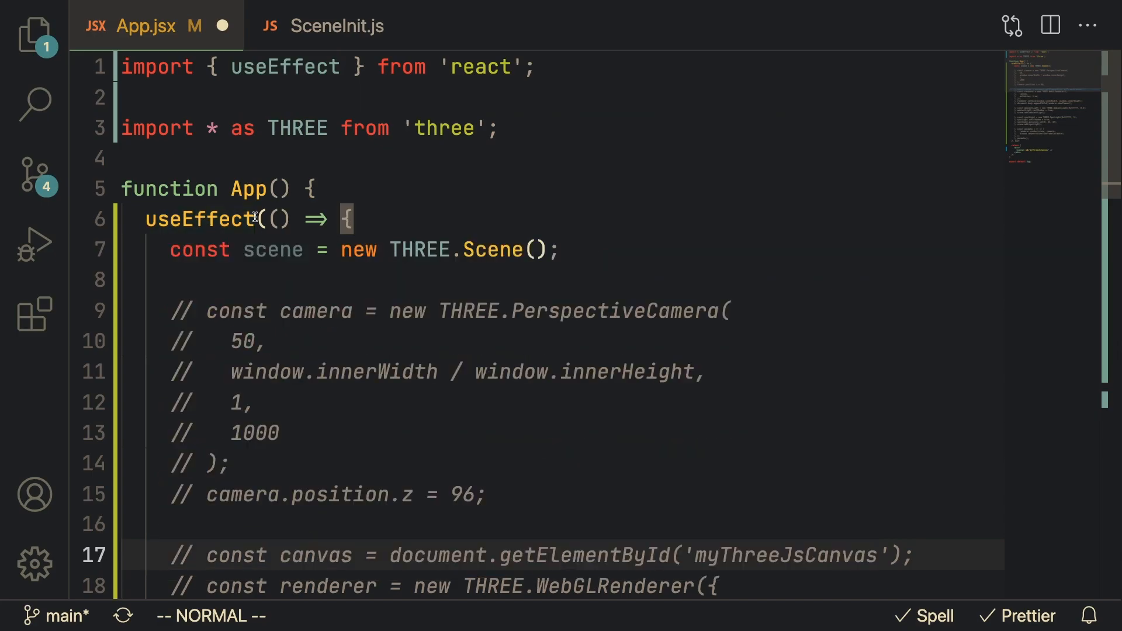
mouse_move(198, 219)
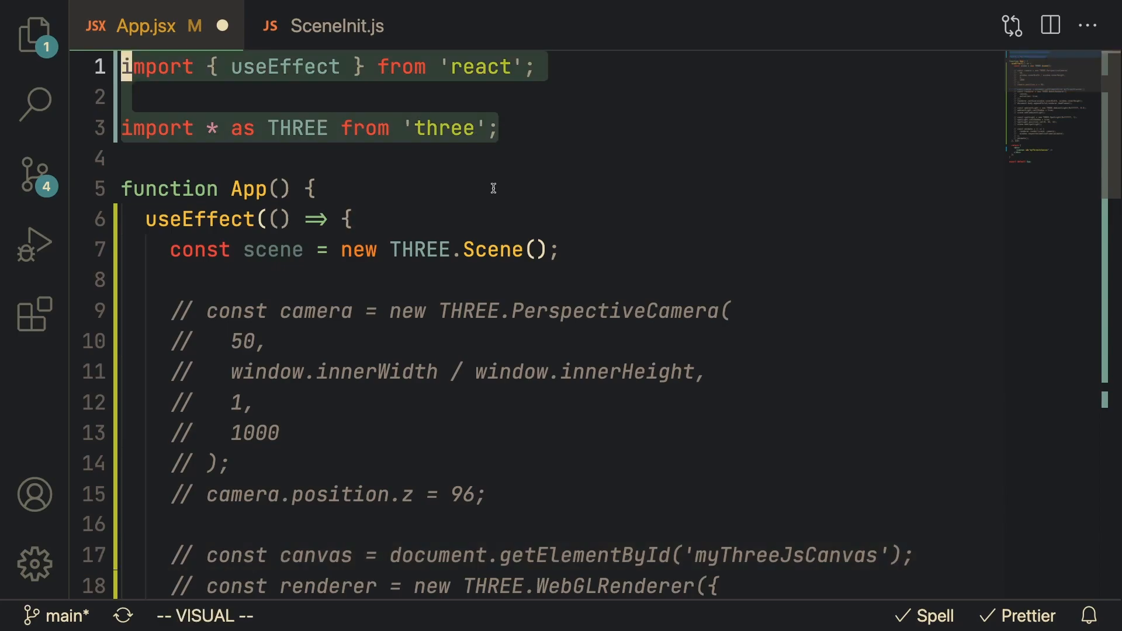
mouse_move(482, 233)
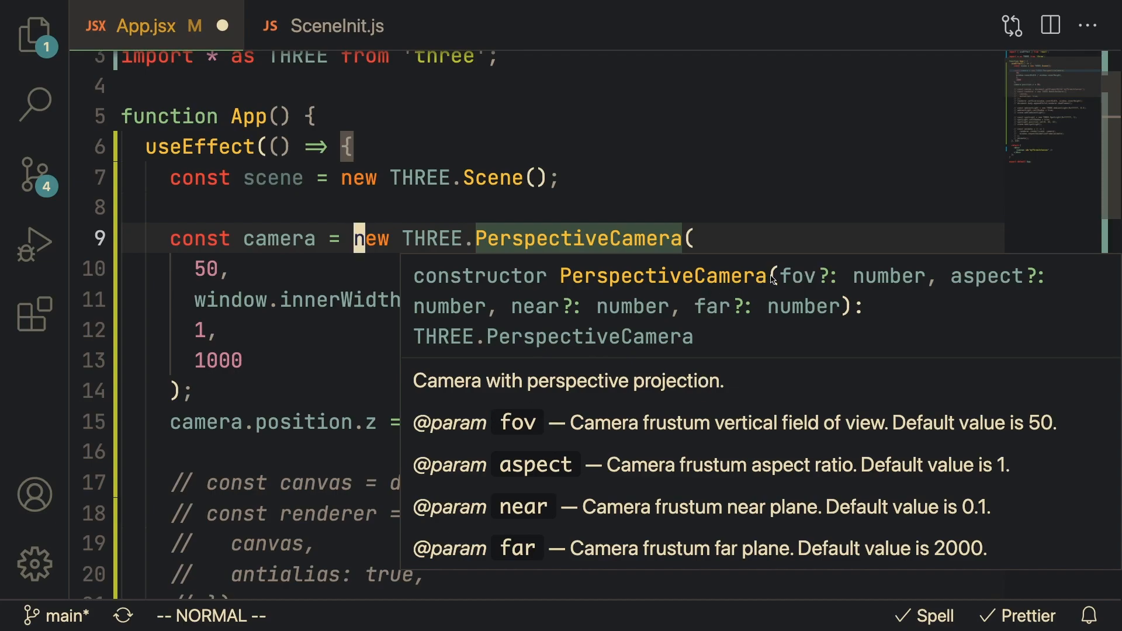
mouse_move(864, 293)
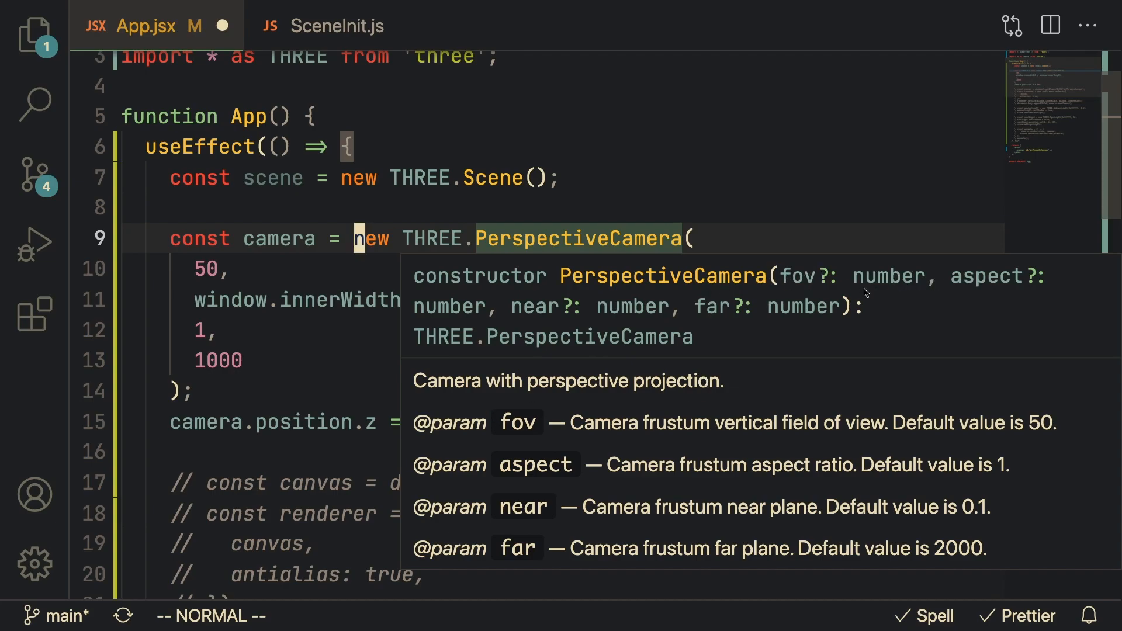
mouse_move(662, 523)
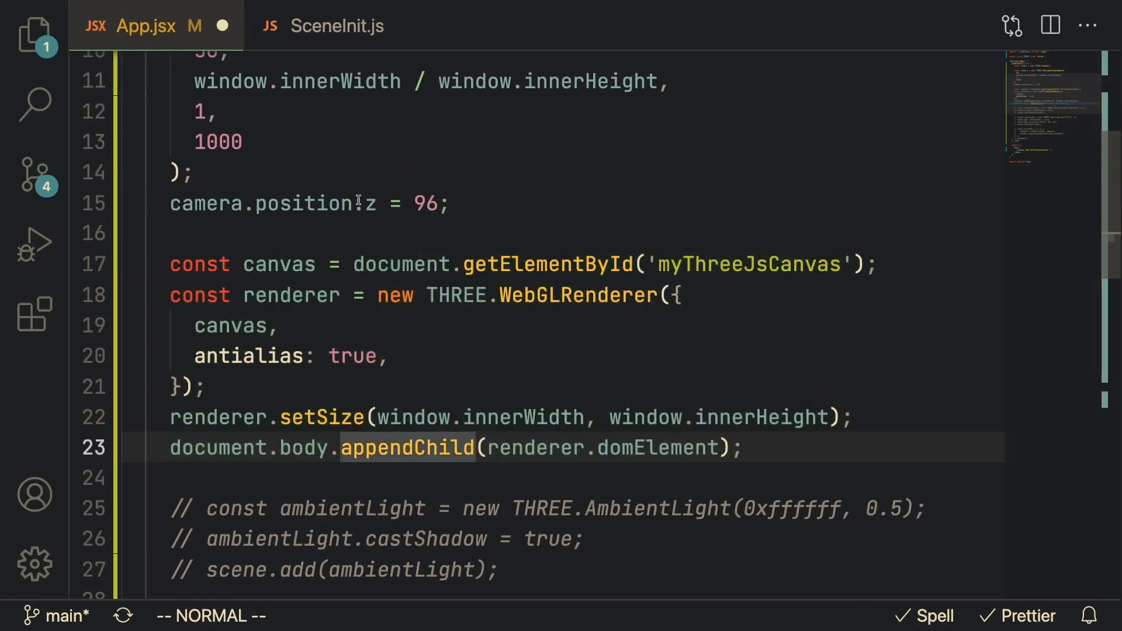
mouse_move(143, 299)
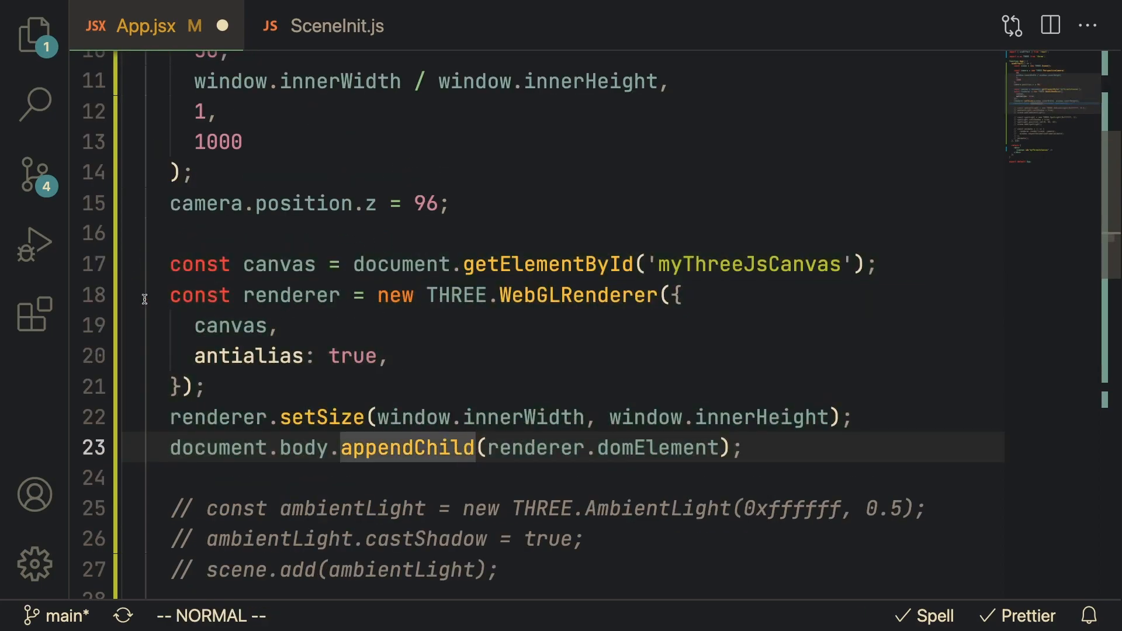
mouse_move(309, 264)
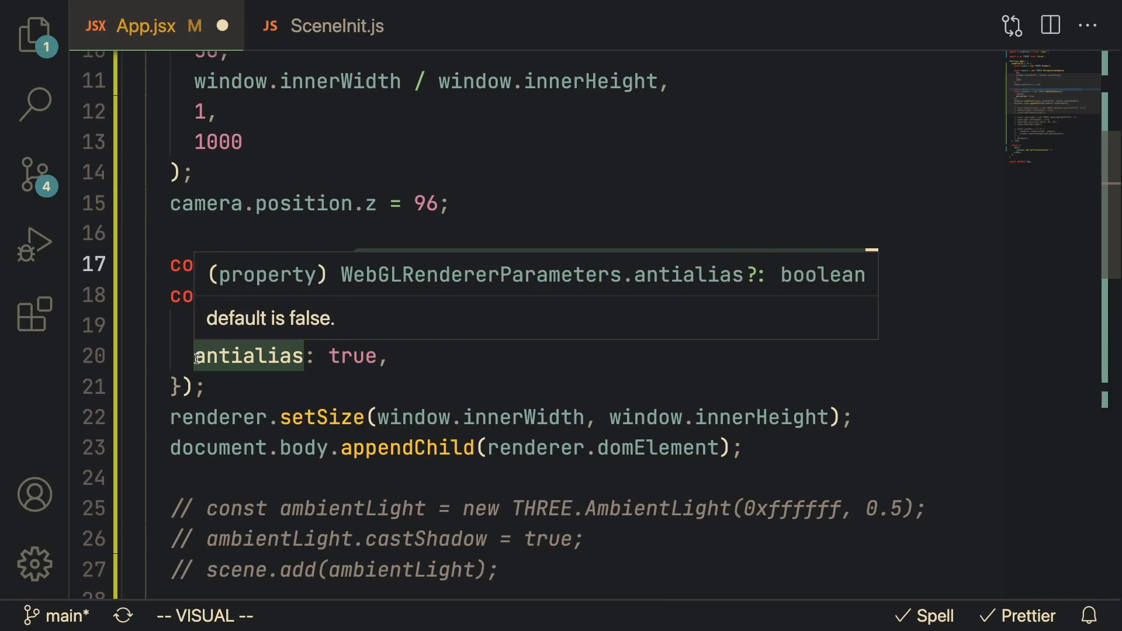
Step: Uncomment the ambientLight creation and scene.add lines in App.jsx
key(Escape)
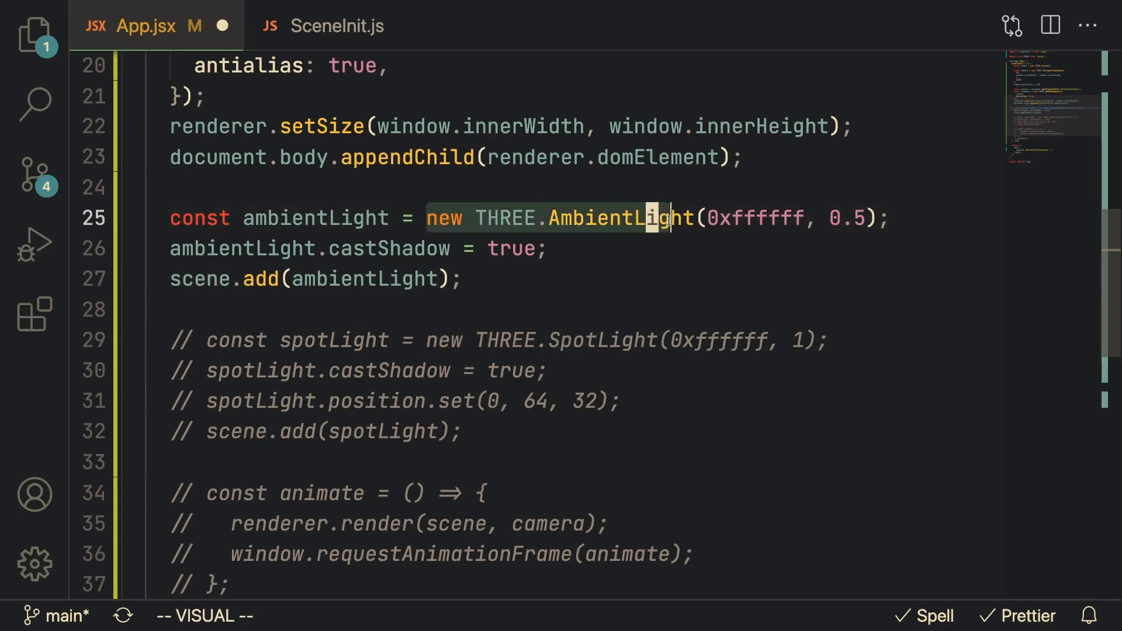
Step: Uncomment the spotLight block and the animate function in App.jsx
key(Escape)
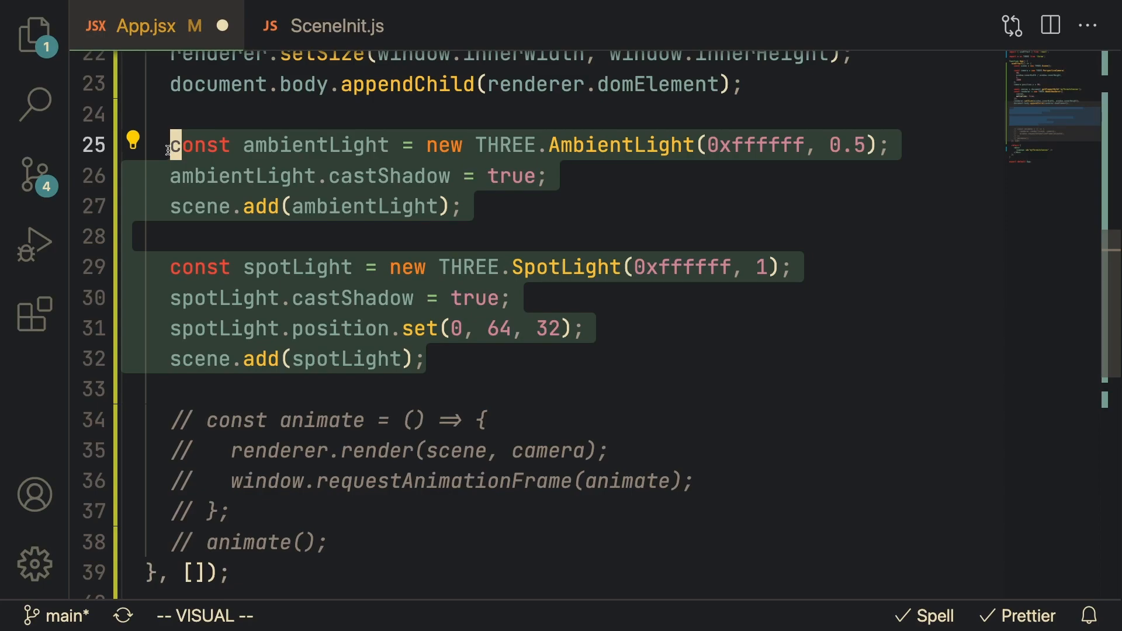
key(Escape)
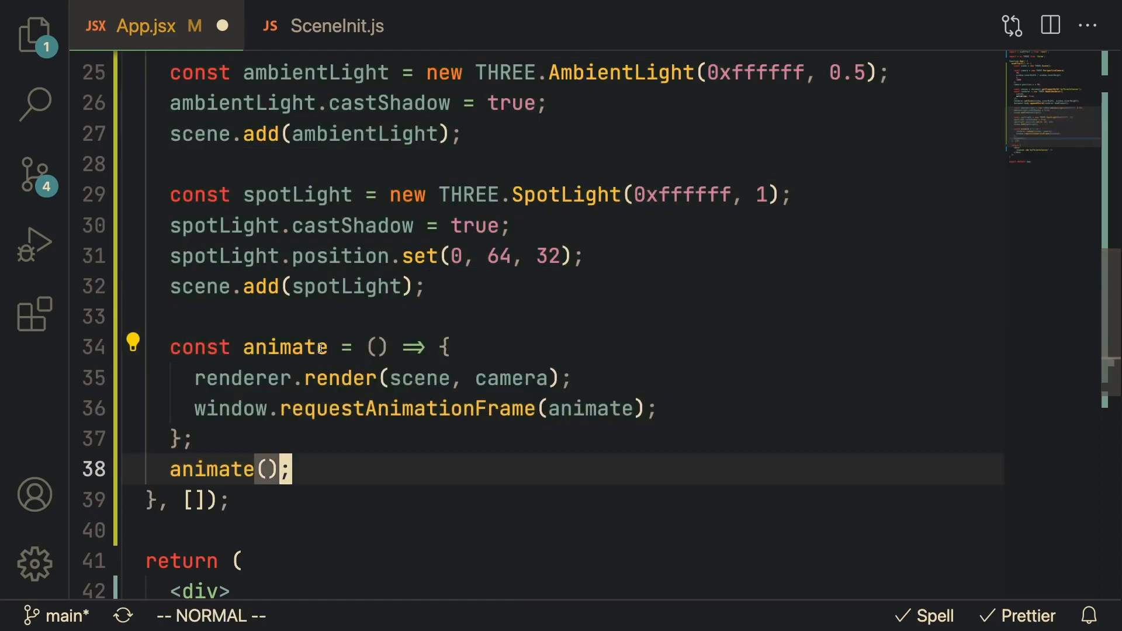
mouse_move(242, 378)
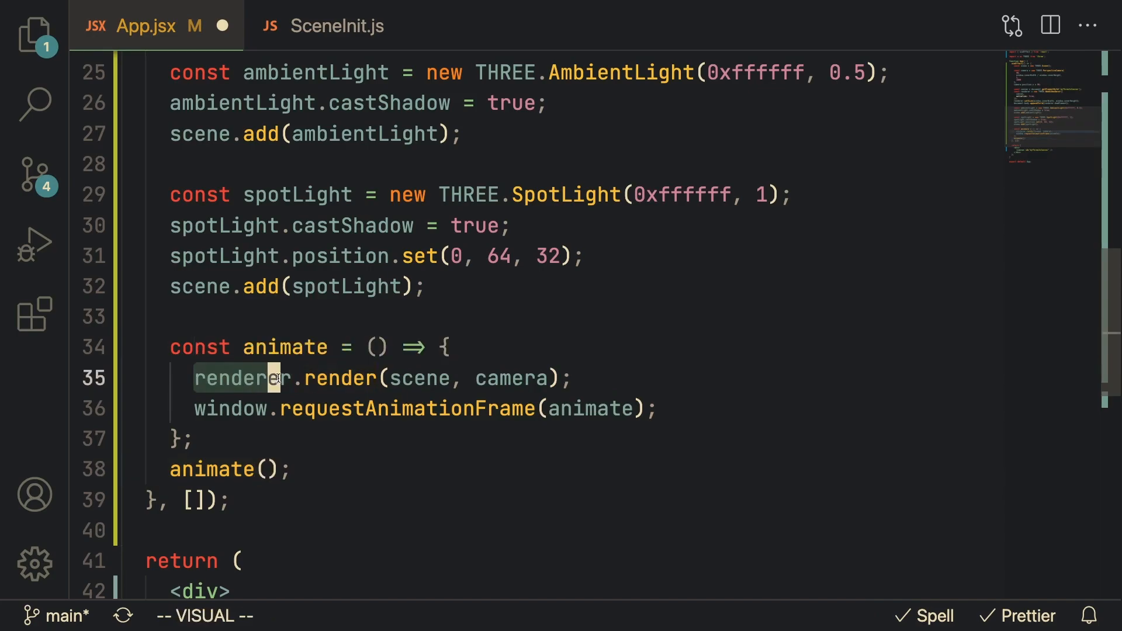
key(Escape)
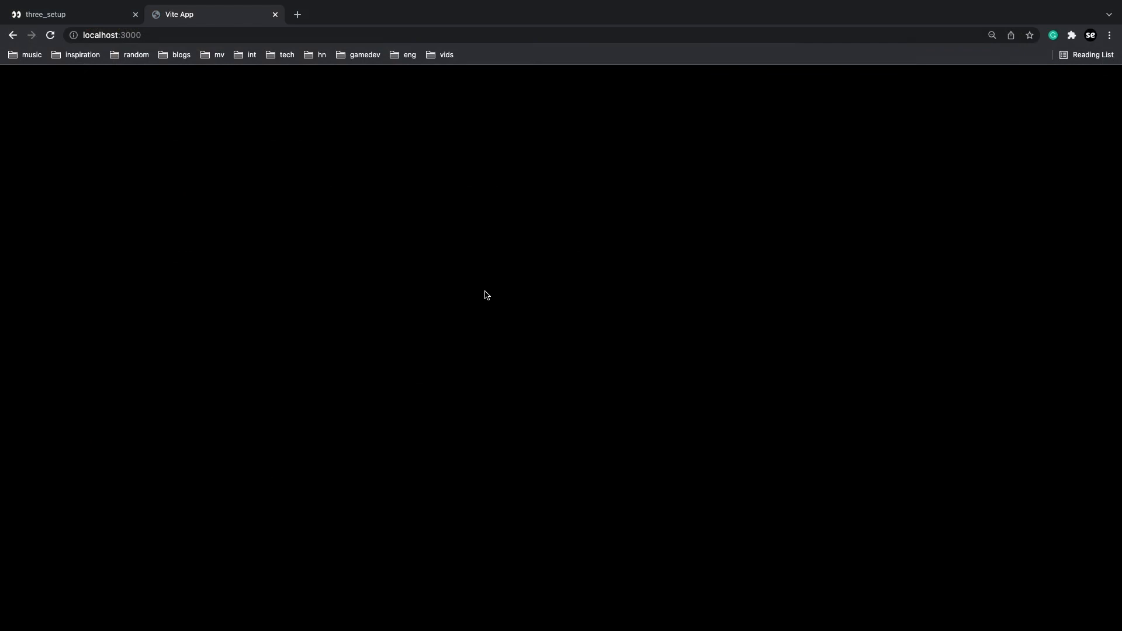
mouse_move(564, 291)
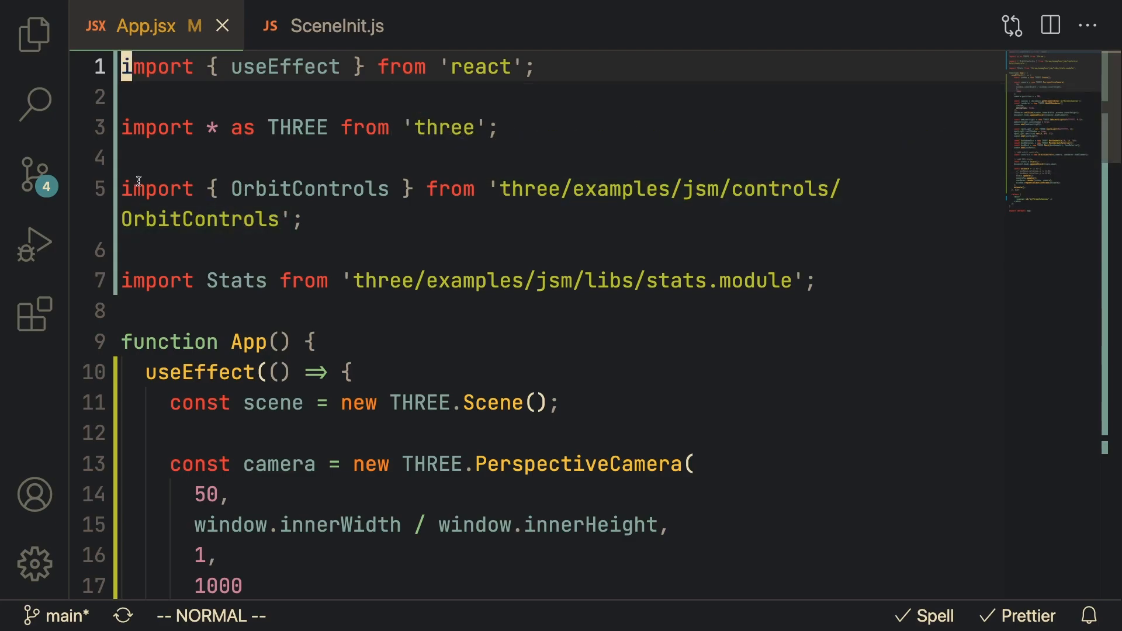
mouse_move(236, 280)
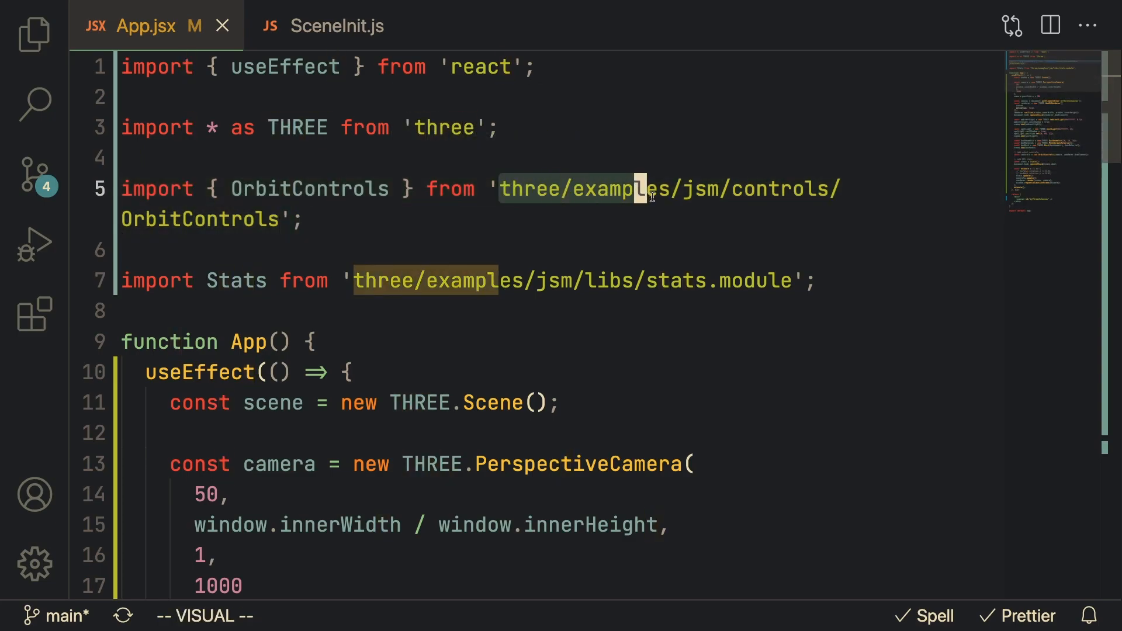
mouse_move(236, 280)
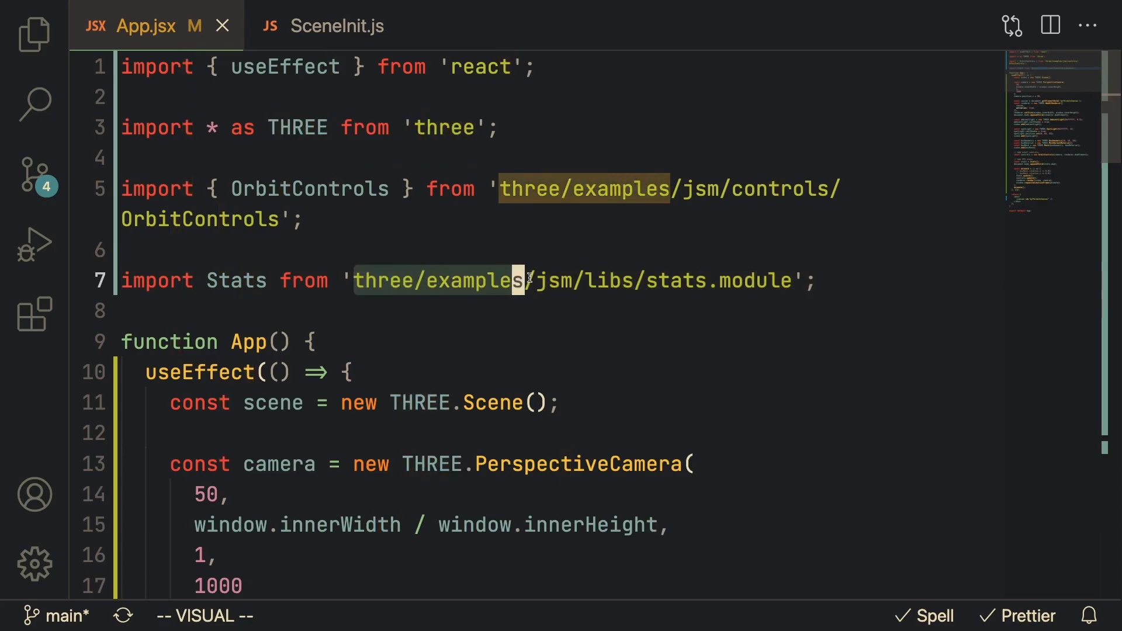
Step: Replace App.jsx's inline setup with new SceneInit('myThreeJsCanvas'), initialize(), animate(), and boxMesh
scroll(down, 3)
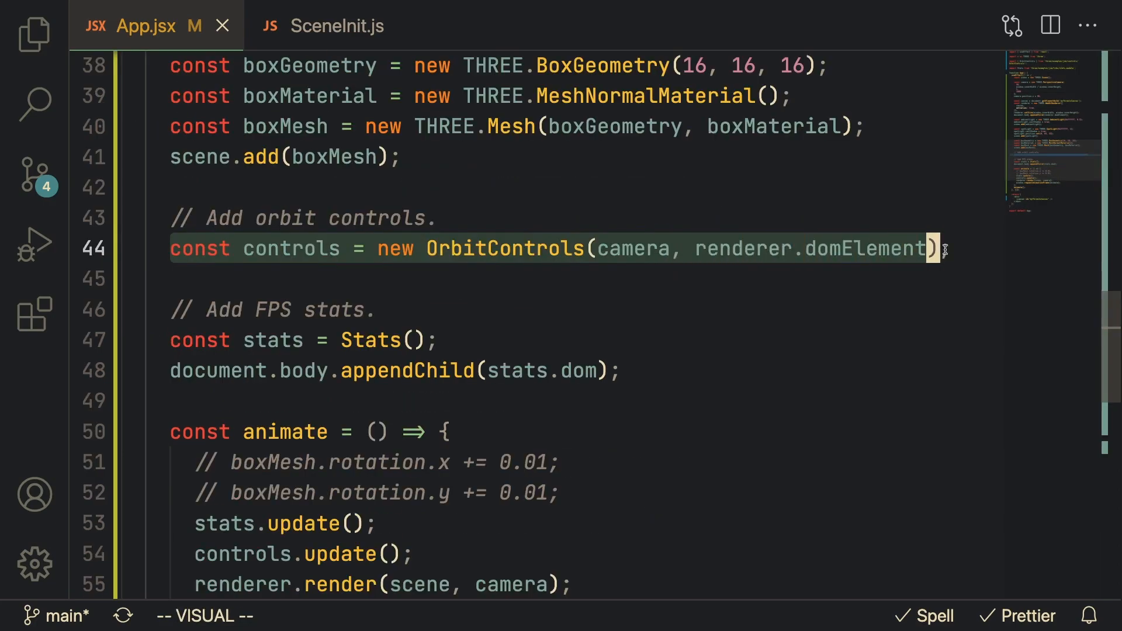
scroll(down, 3)
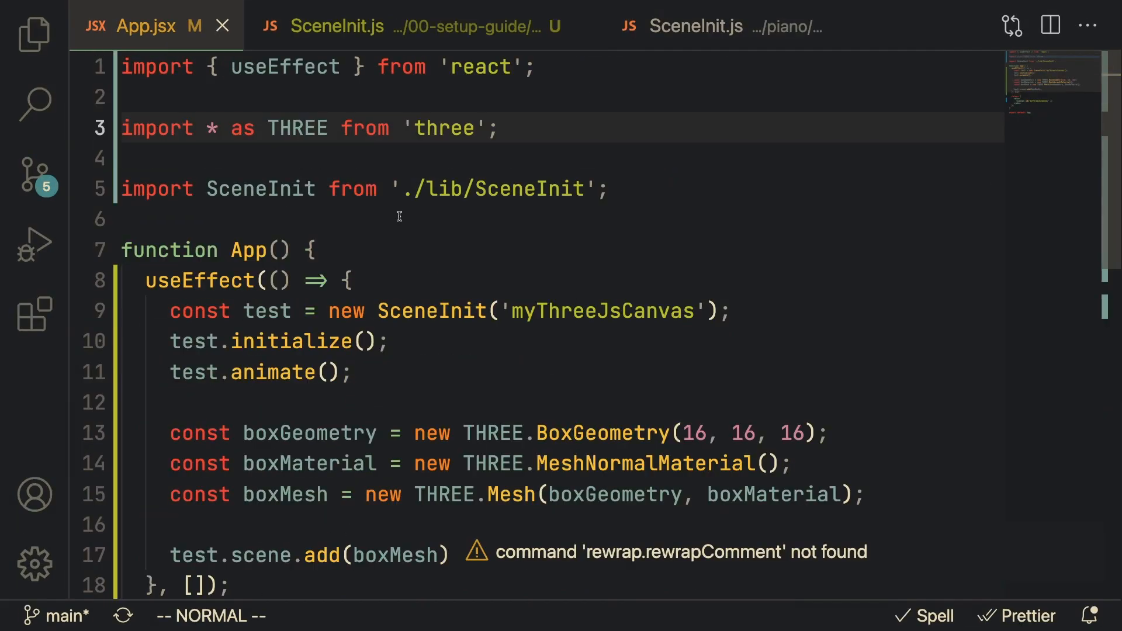
mouse_move(408, 309)
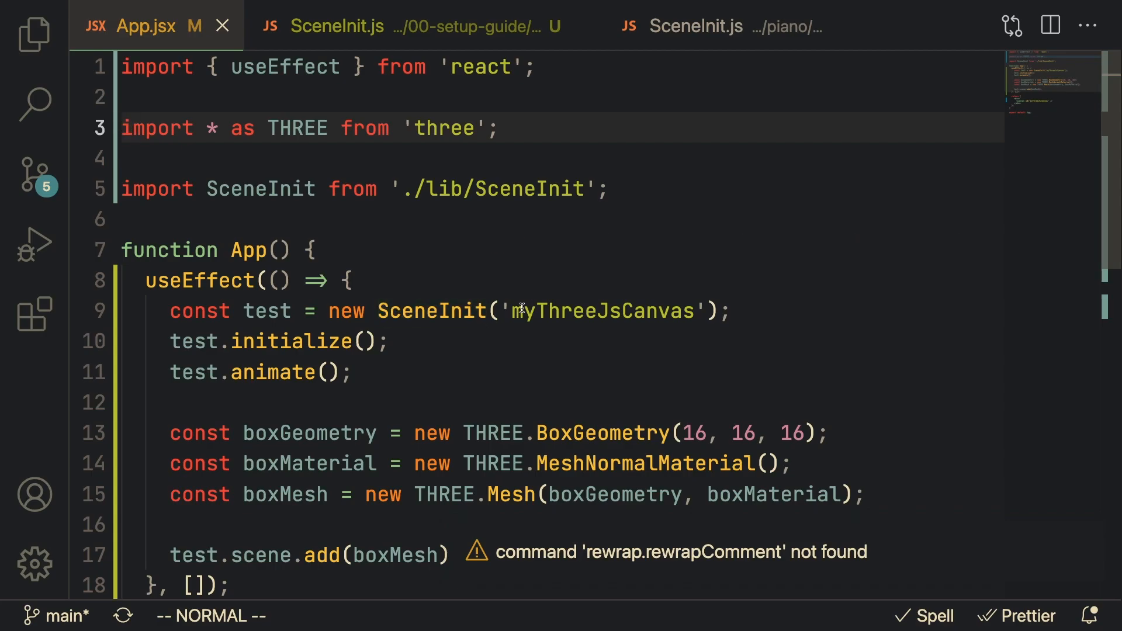
mouse_move(437, 380)
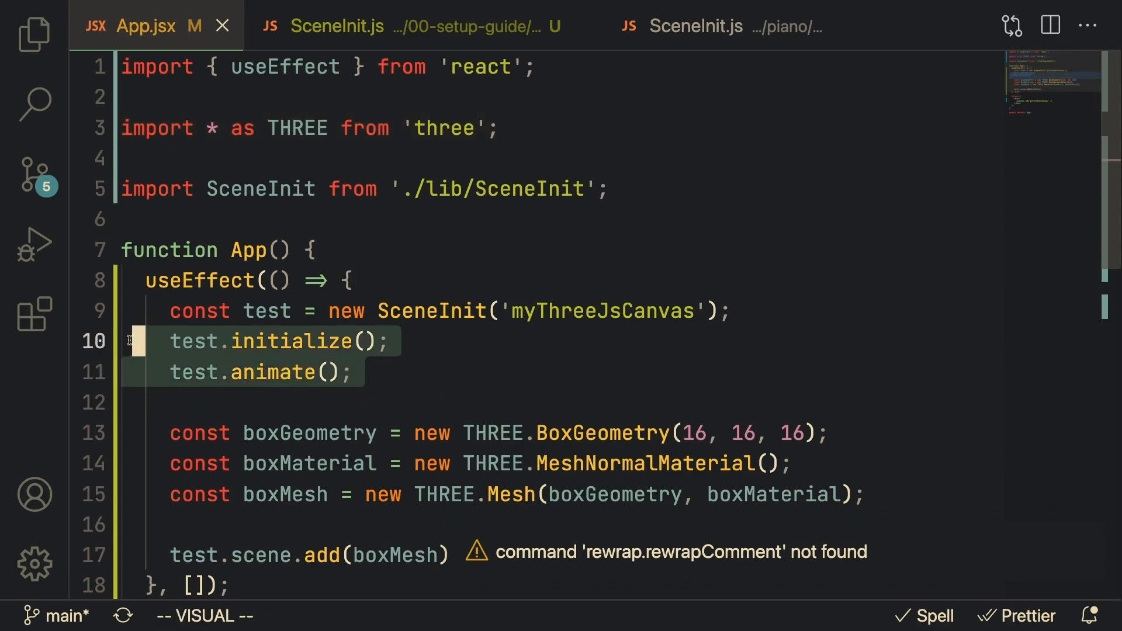
mouse_move(274, 373)
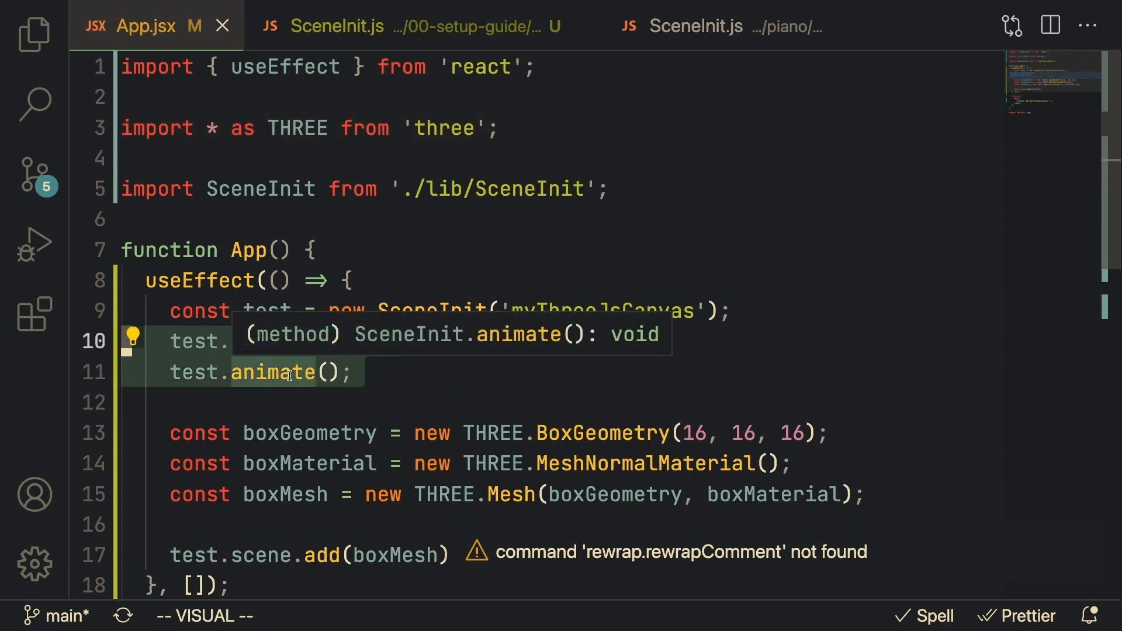
Step: Open the SceneInit.js (00-setup-guide) tab and scroll through its constructor and initialize()
click(336, 26)
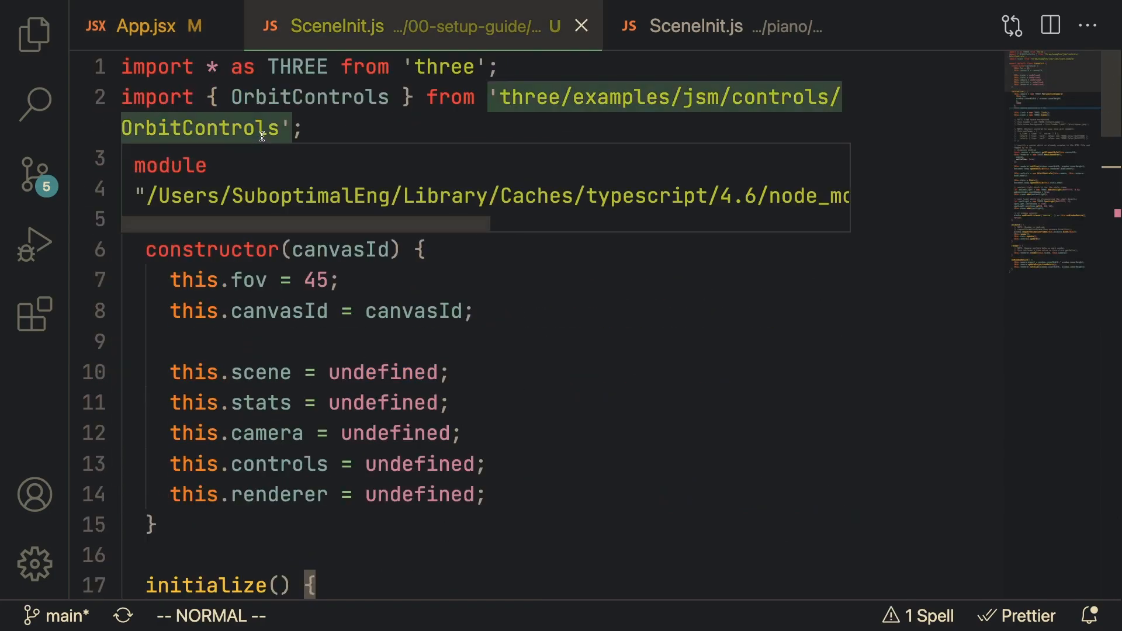
scroll(down, 3)
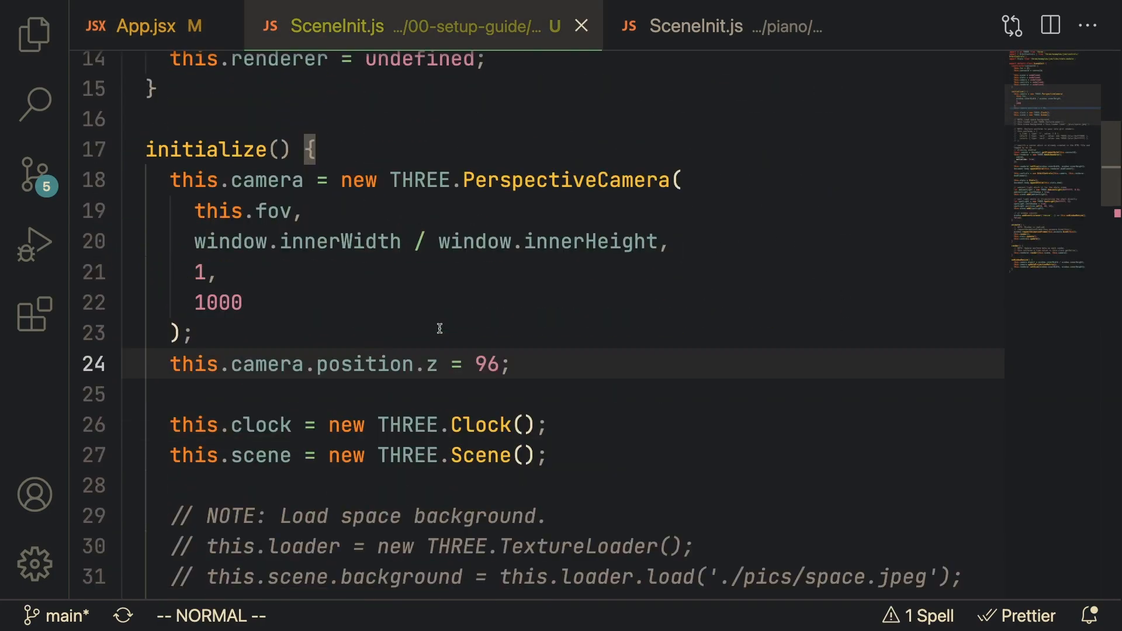
mouse_move(472, 338)
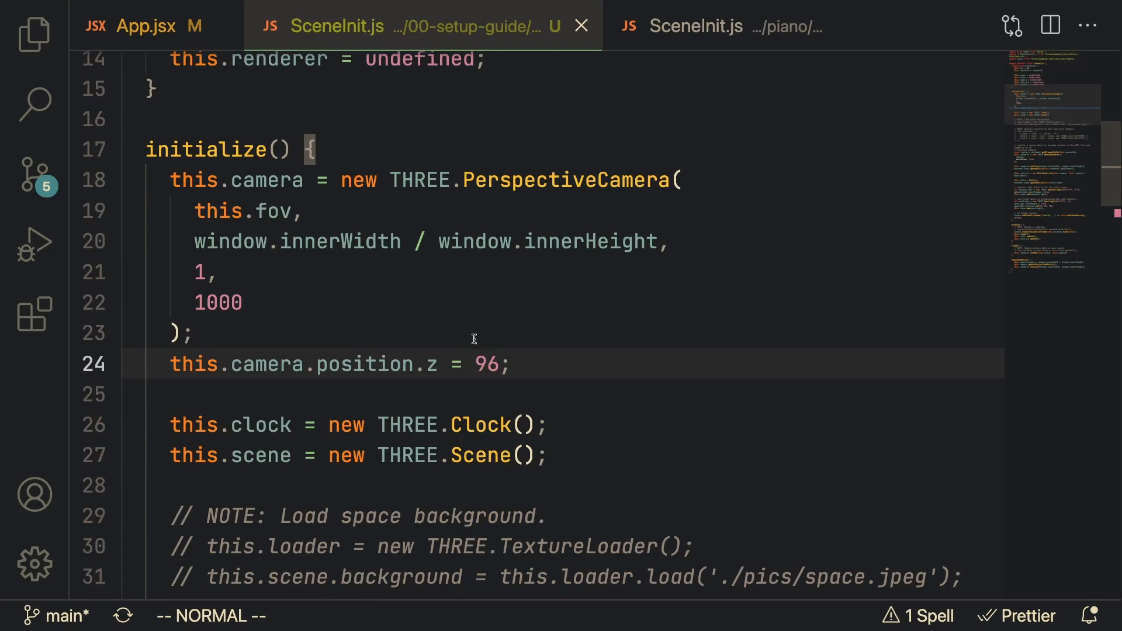
scroll(down, 3)
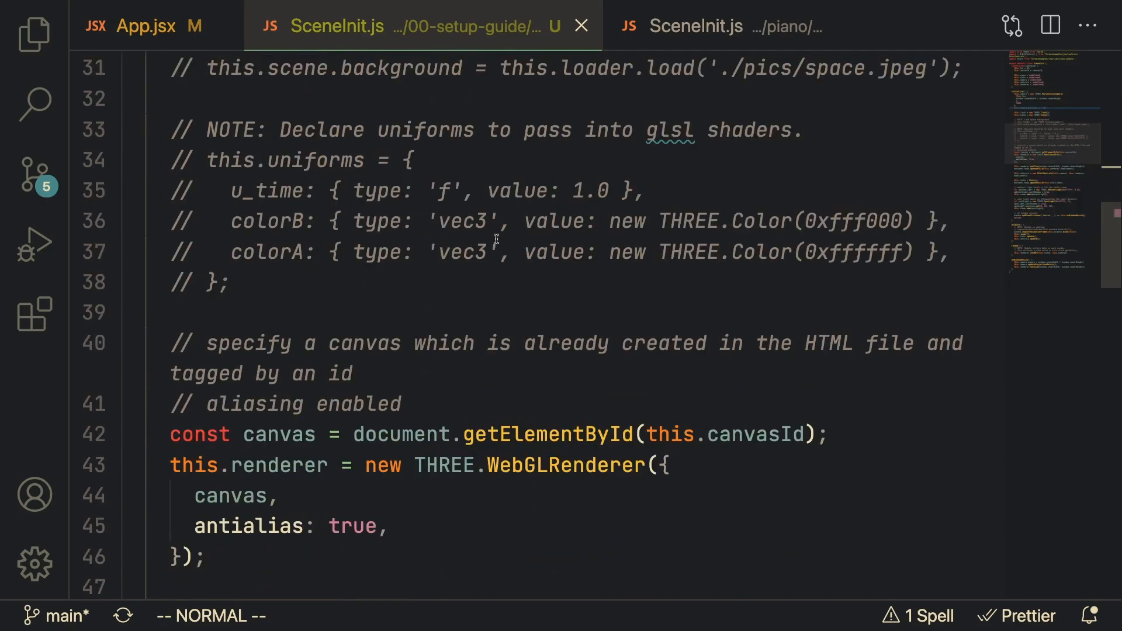
scroll(down, 3)
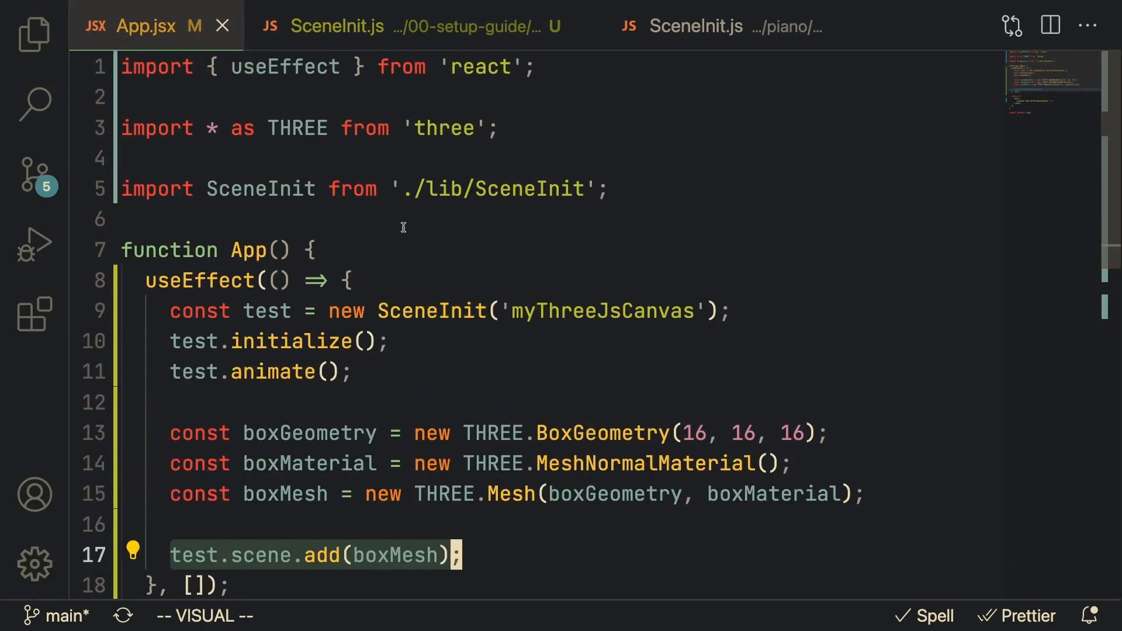
mouse_move(312, 281)
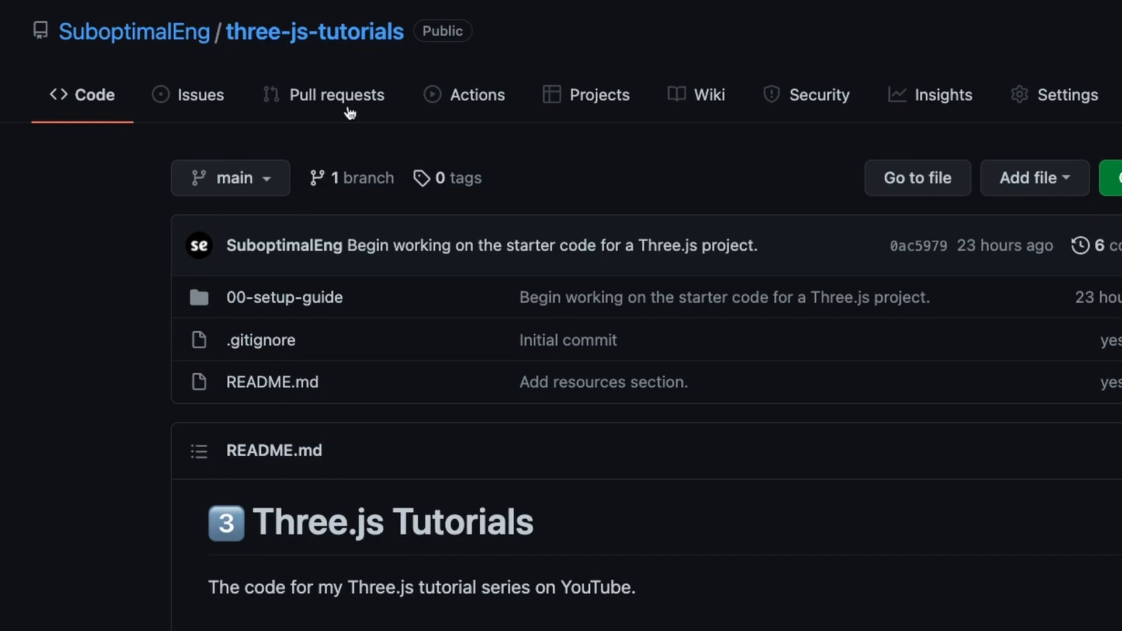
mouse_move(284, 296)
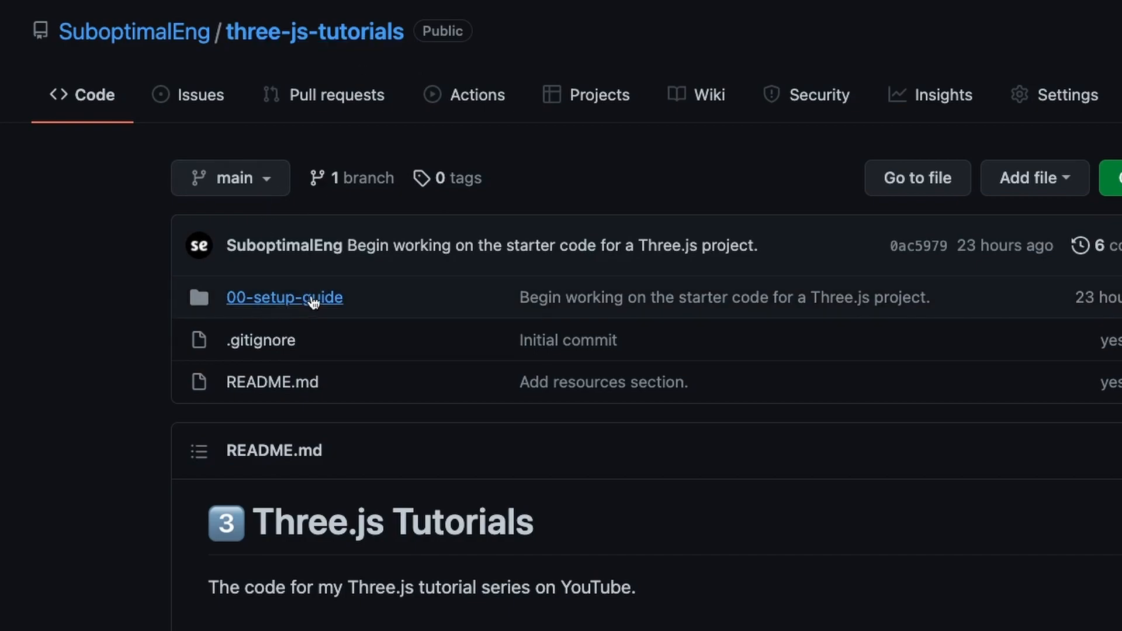
mouse_move(284, 297)
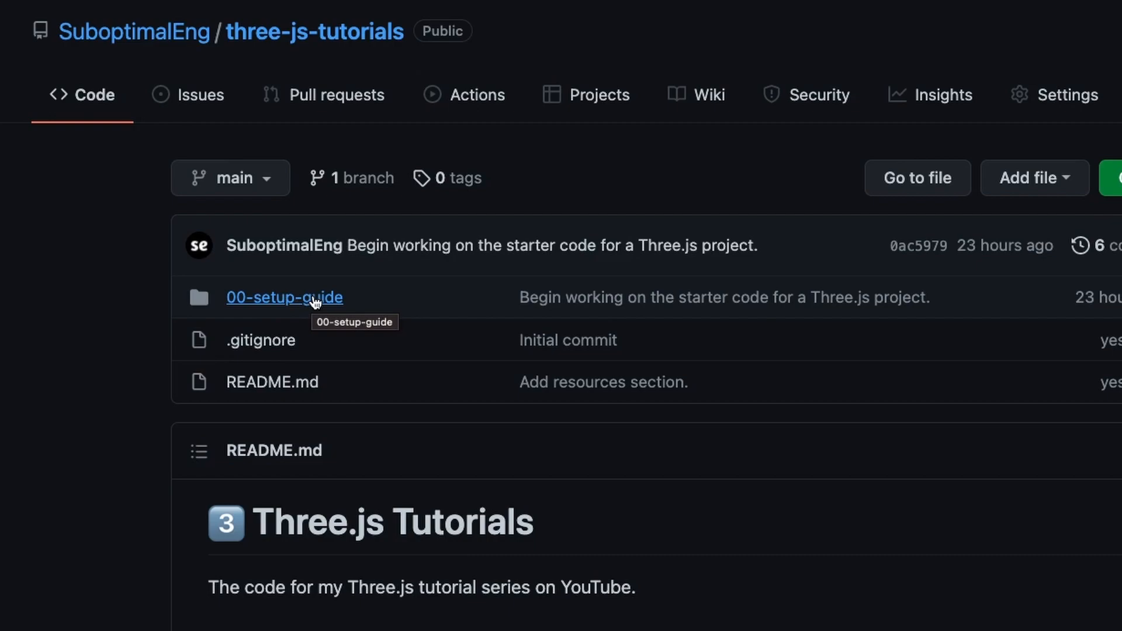